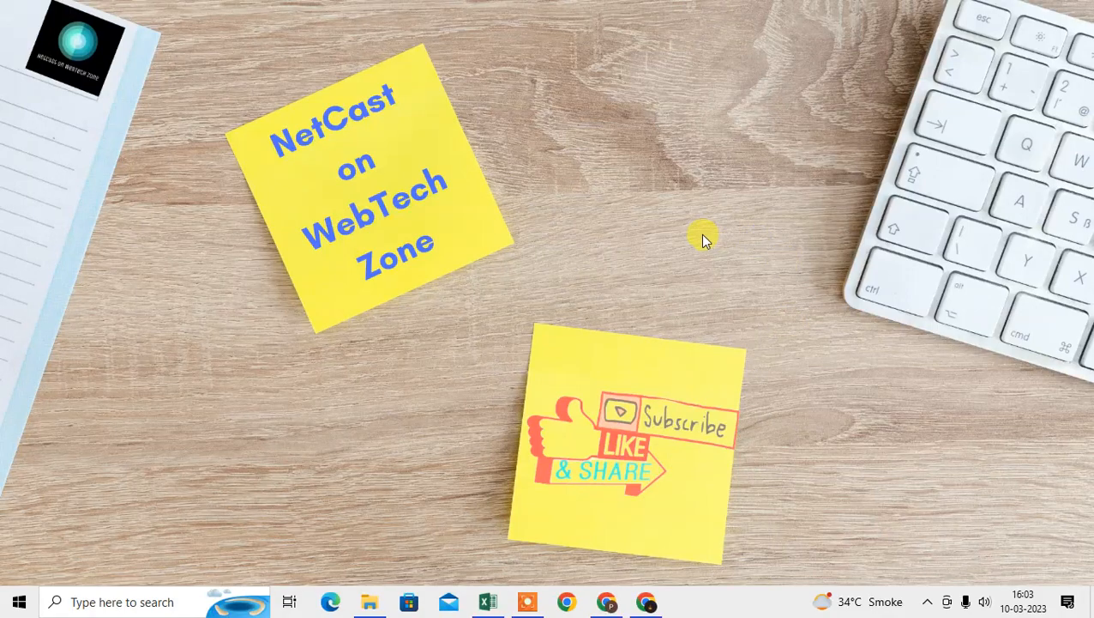
pyautogui.moveTo(420, 153)
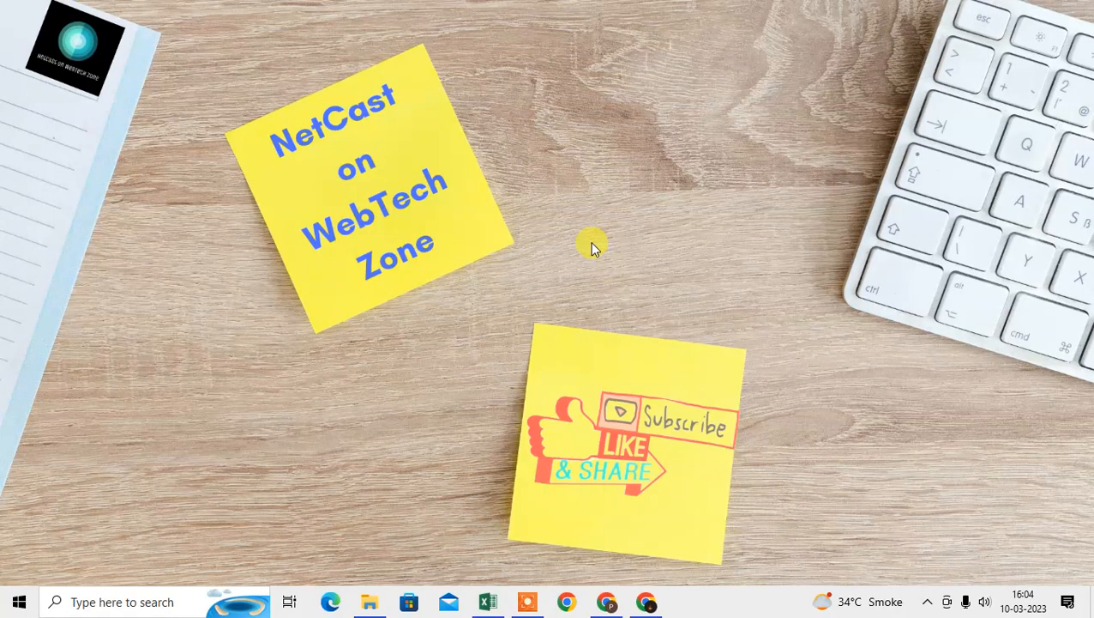
pyautogui.moveTo(548, 93)
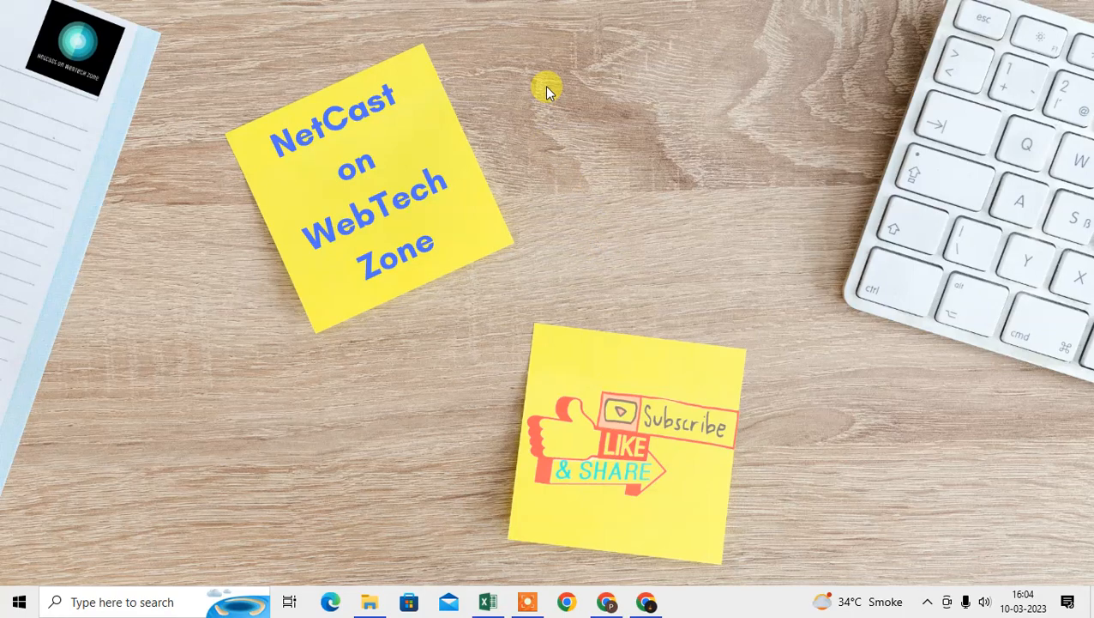
pyautogui.moveTo(626, 152)
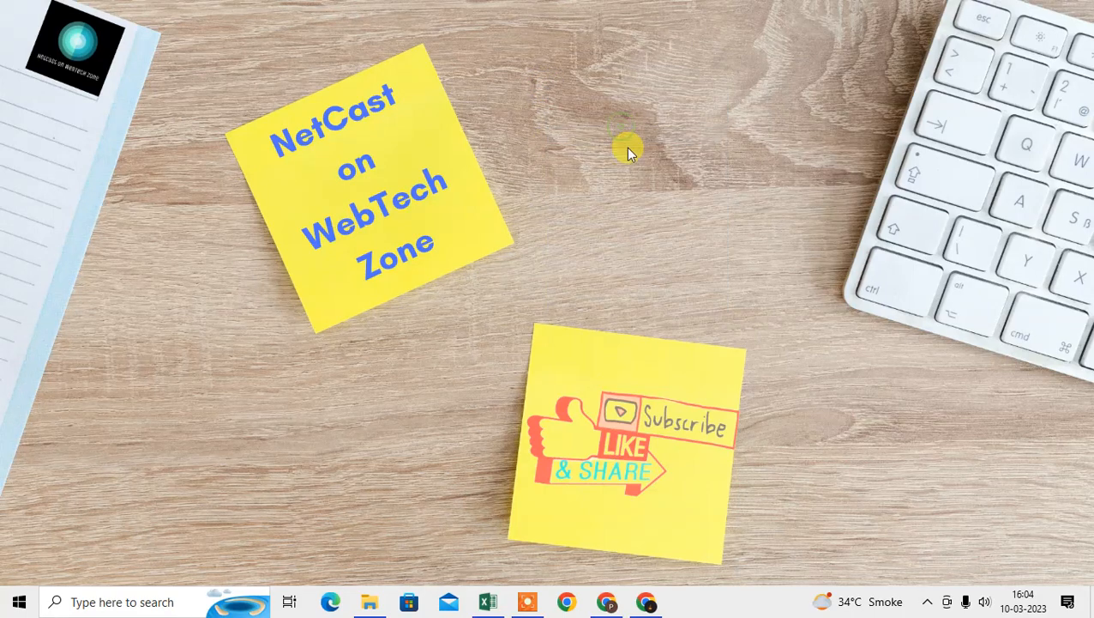
pyautogui.moveTo(643, 457)
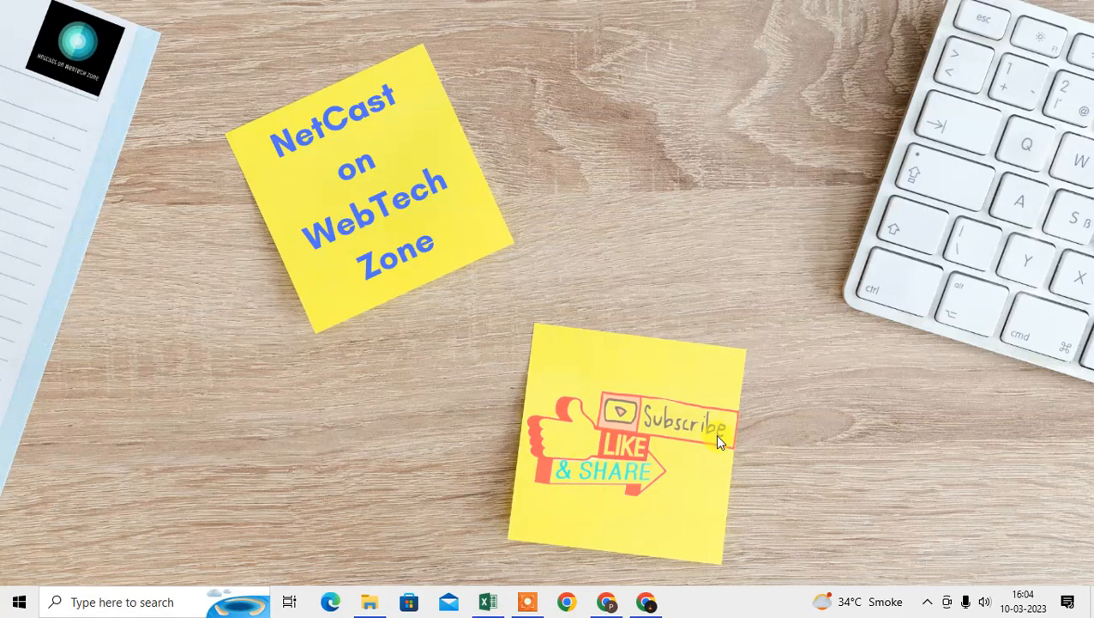
pyautogui.moveTo(564, 489)
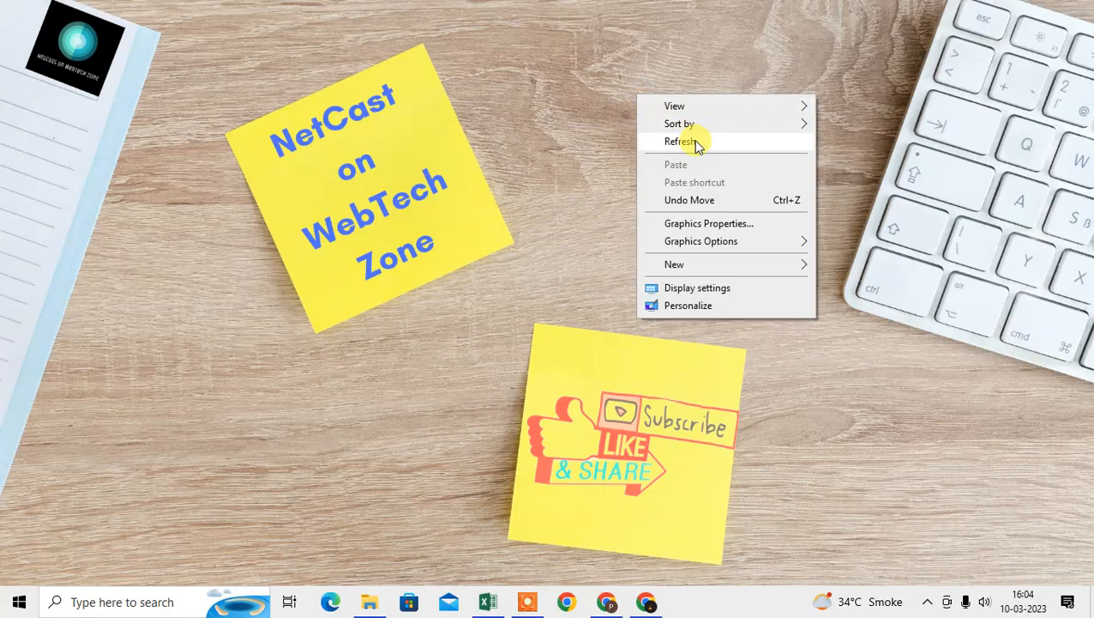
# - Launch Microsoft Edge from Windows search and load facebook.com from the address bar
pyautogui.click(681, 141)
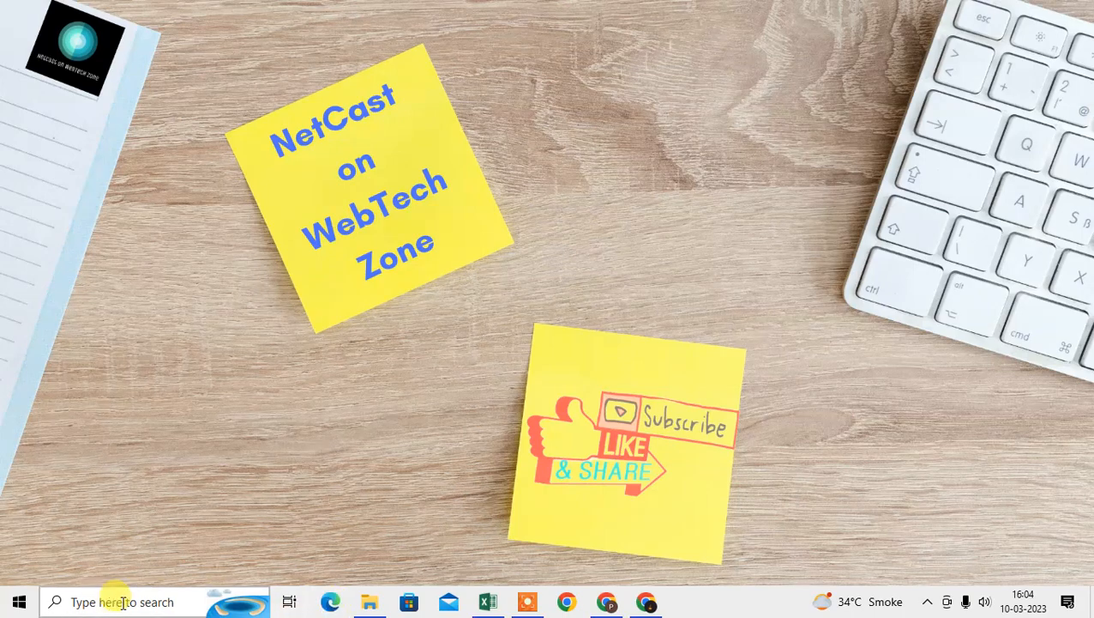
pyautogui.click(154, 600)
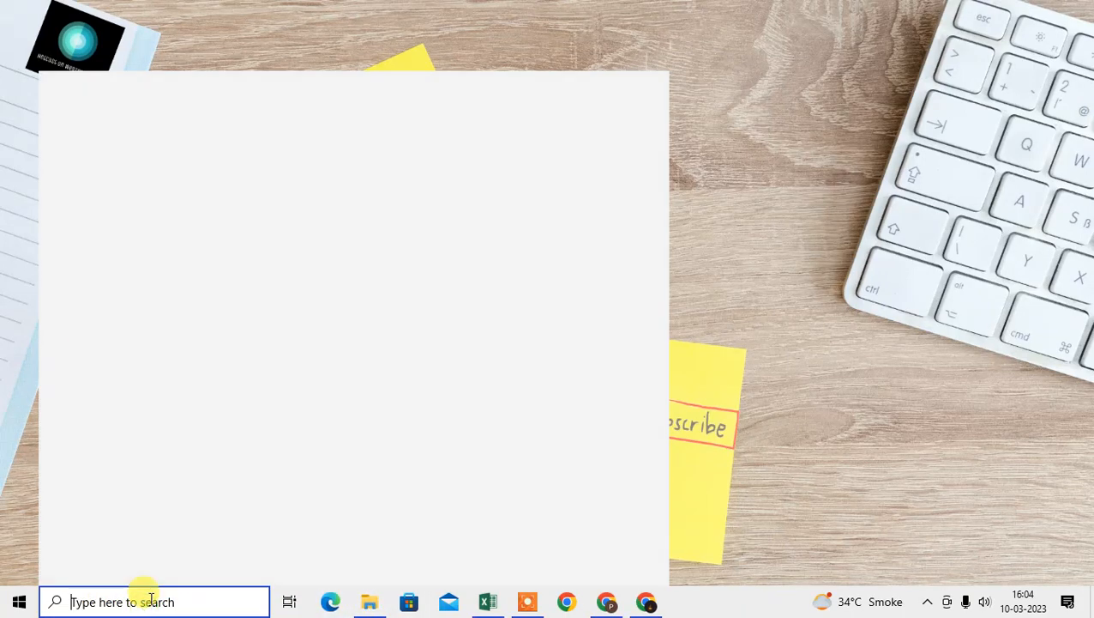
pyautogui.write('inter')
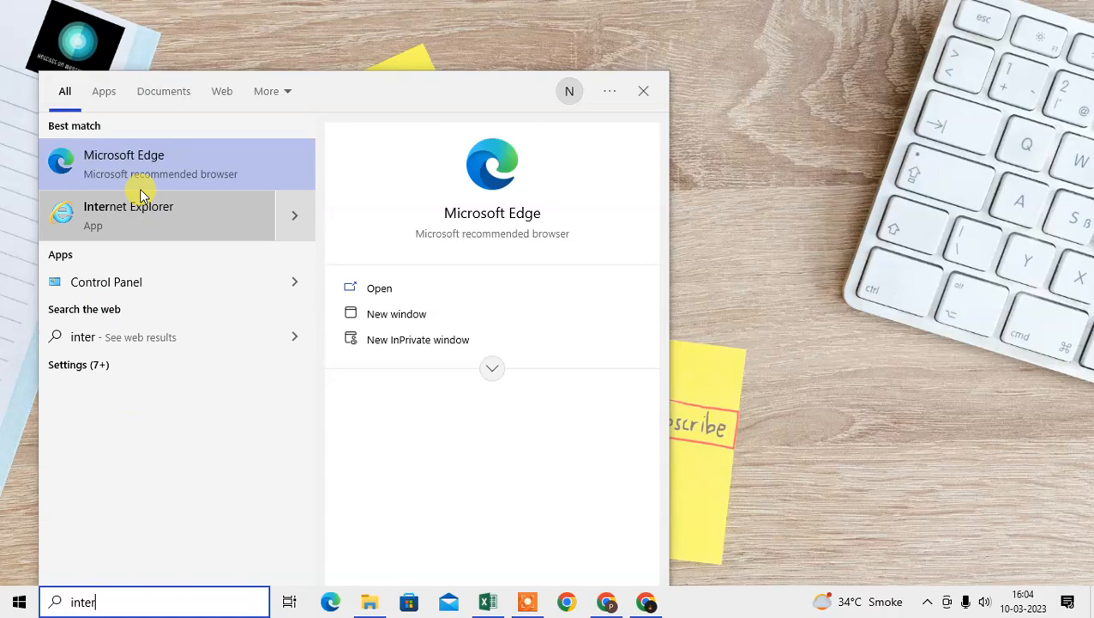
pyautogui.moveTo(129, 225)
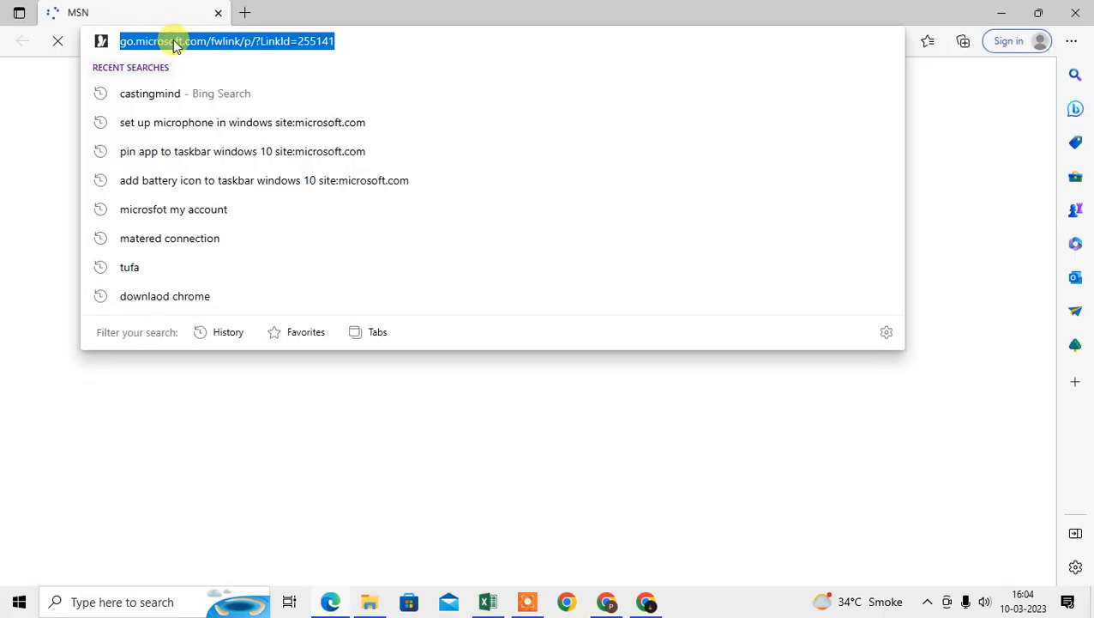
pyautogui.write('facebook.com')
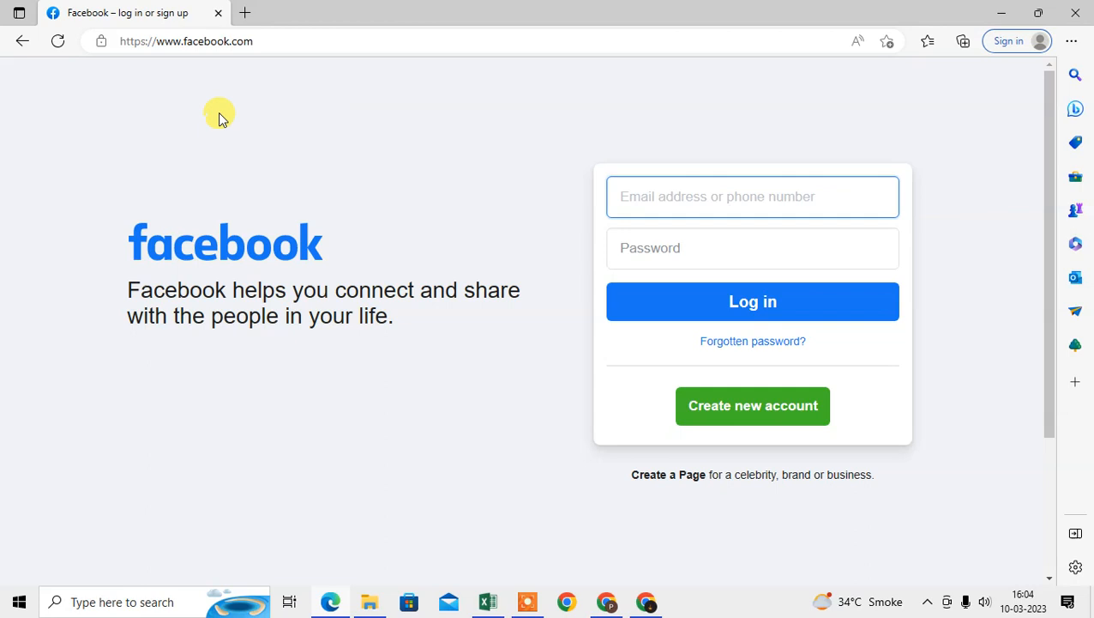
pyautogui.click(751, 196)
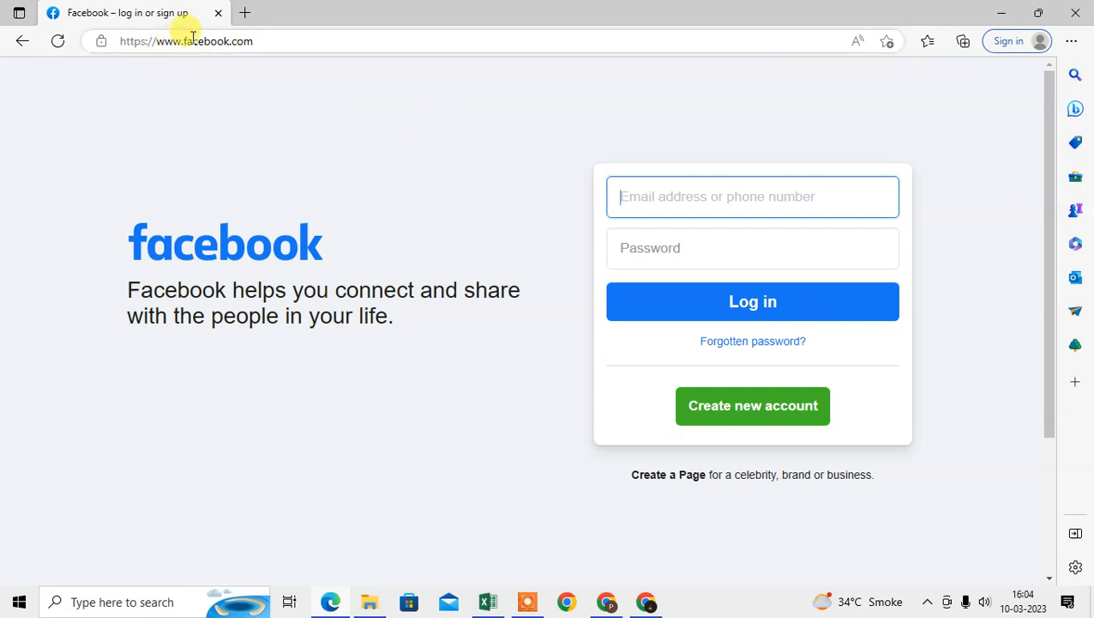
pyautogui.moveTo(316, 161)
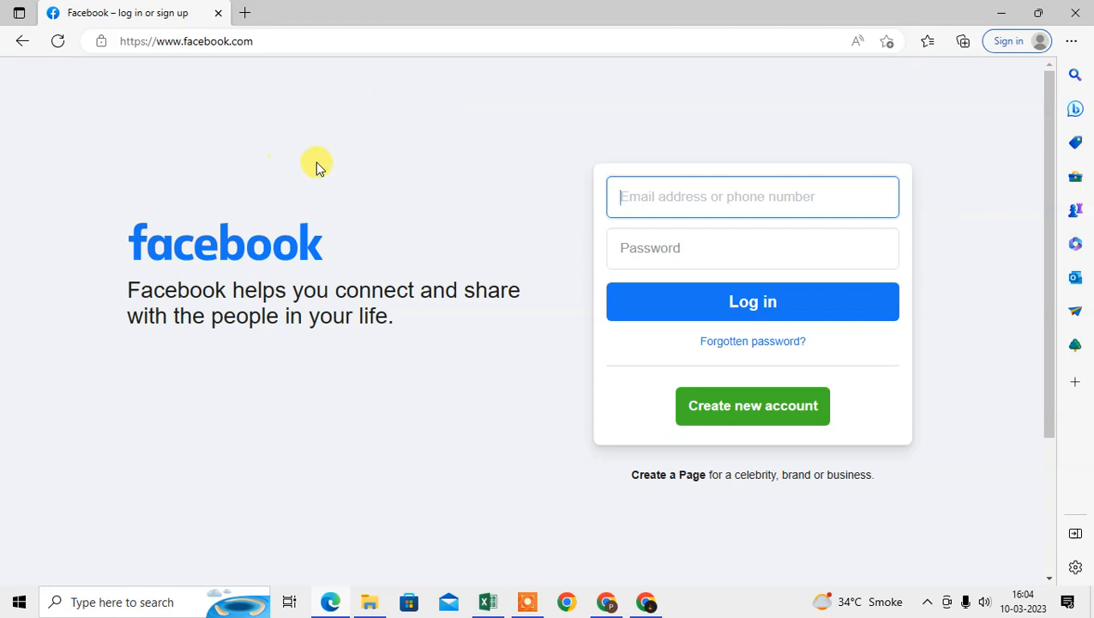
pyautogui.moveTo(472, 212)
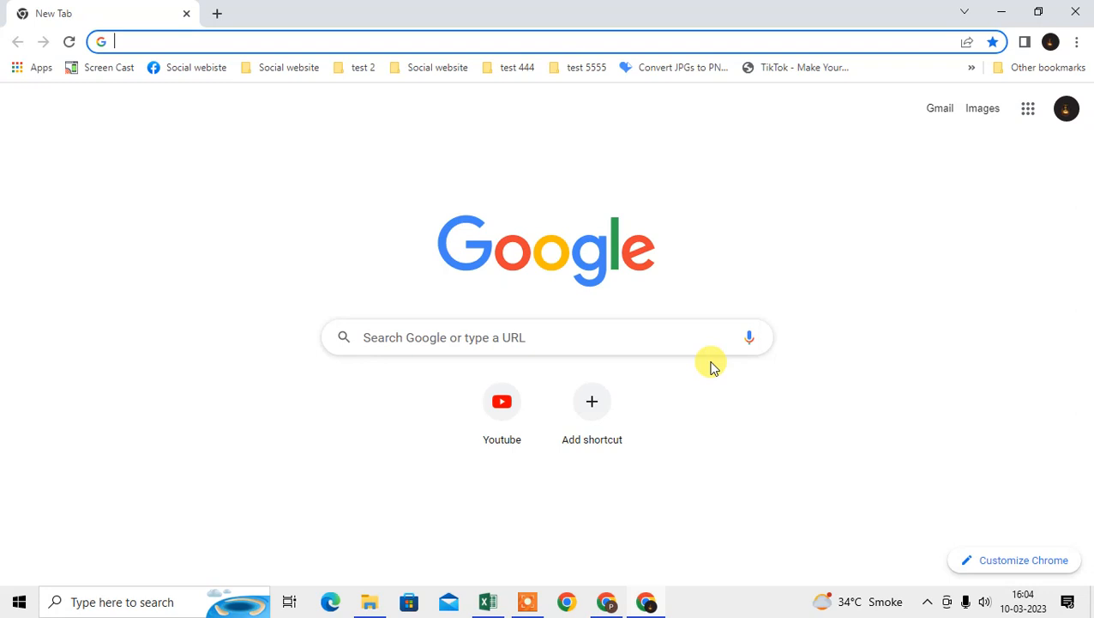
pyautogui.moveTo(422, 312)
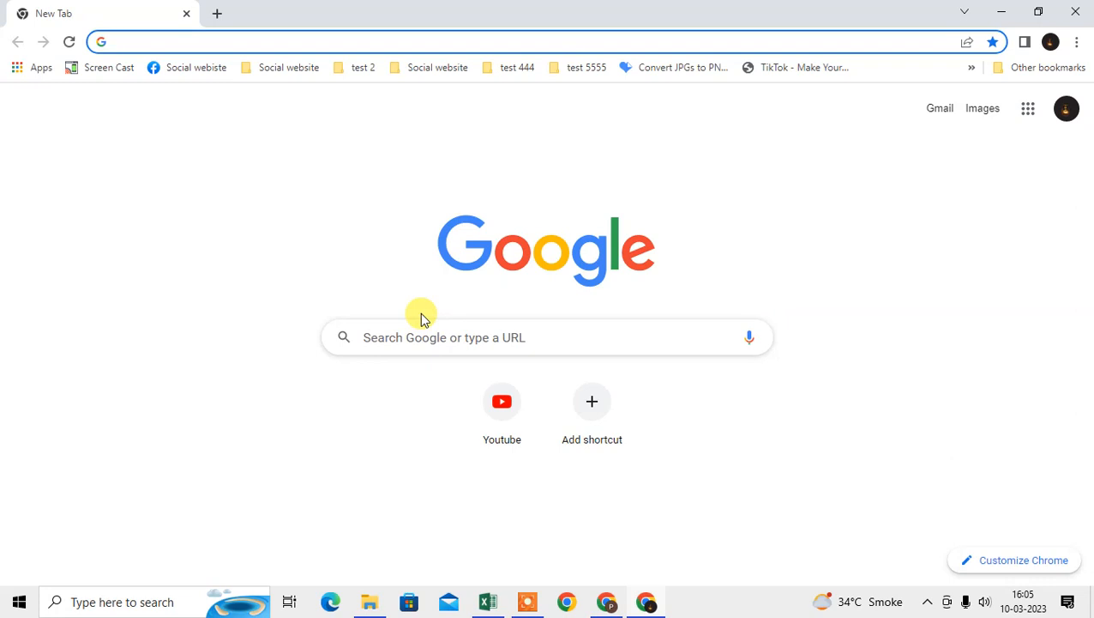
pyautogui.moveTo(335, 223)
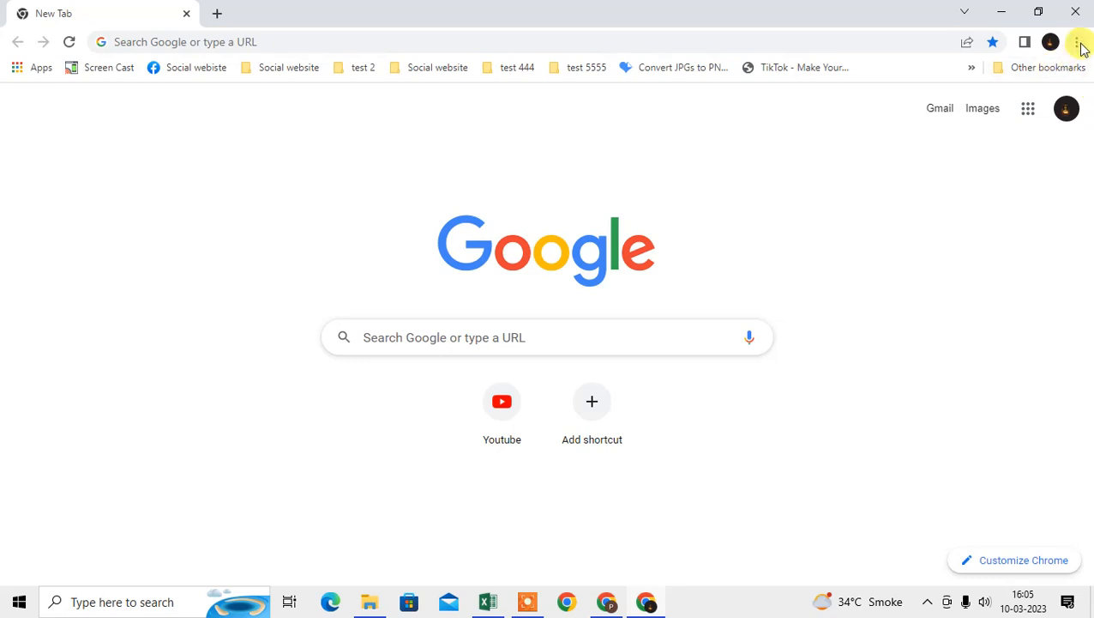
# - Show About Google Chrome via Help and highlight 'Chrome is up to date' (version 111.0.5563.65)
pyautogui.click(1077, 41)
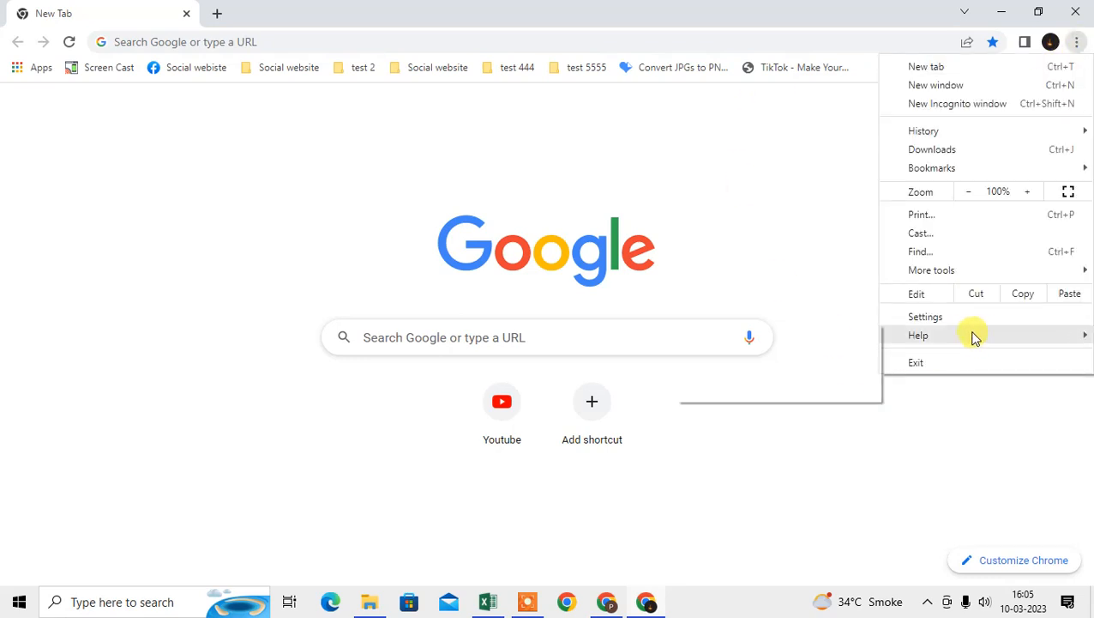
pyautogui.click(918, 335)
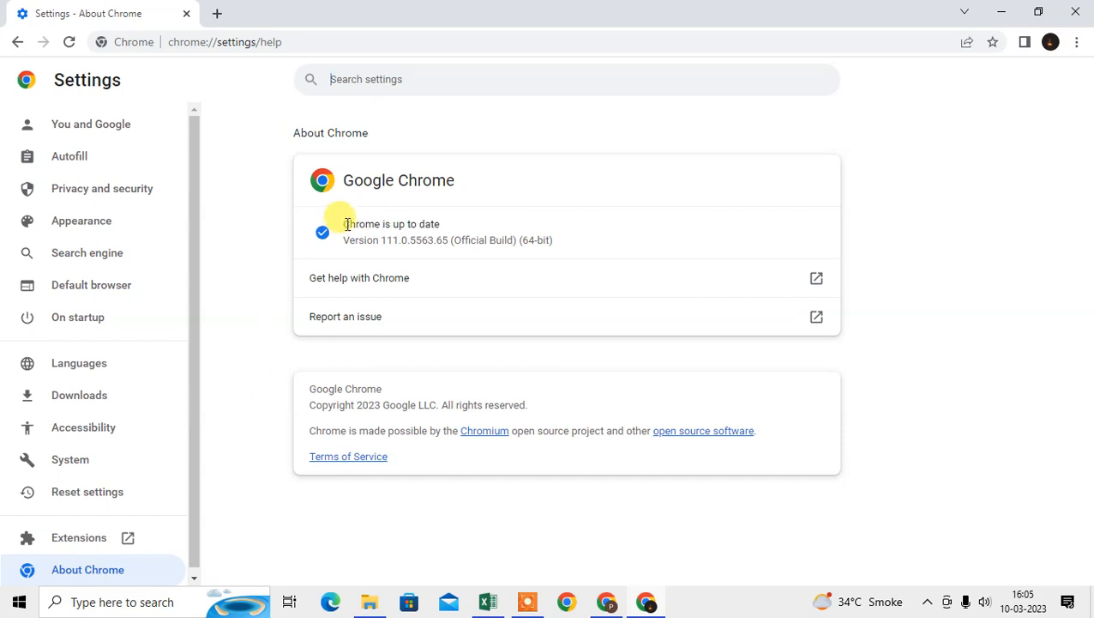
pyautogui.moveTo(344, 223); pyautogui.dragTo(440, 223)
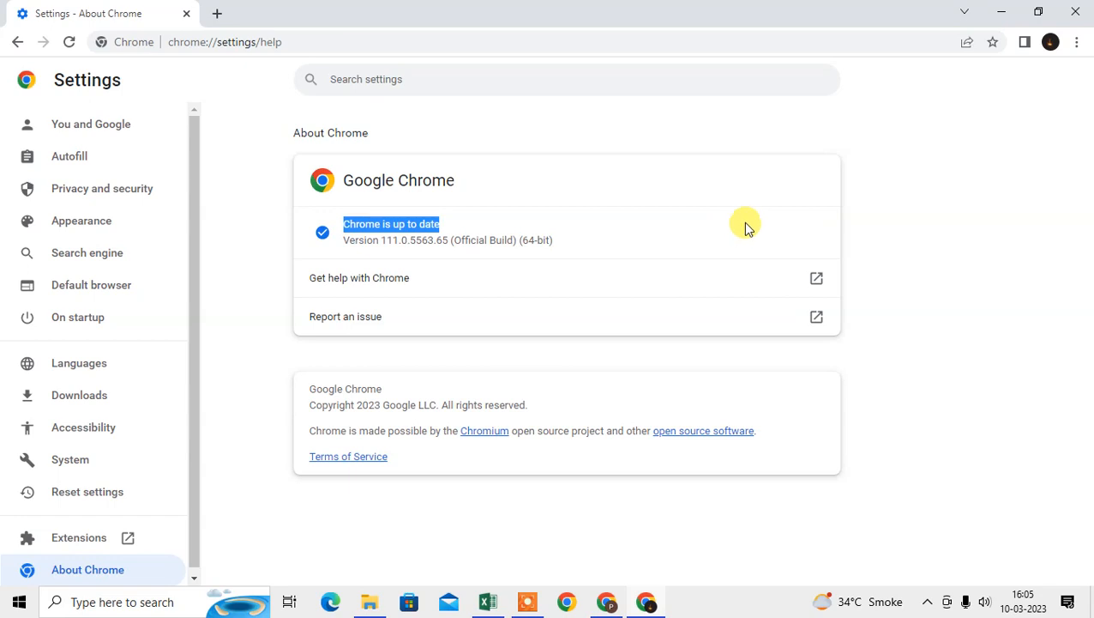
pyautogui.moveTo(216, 12)
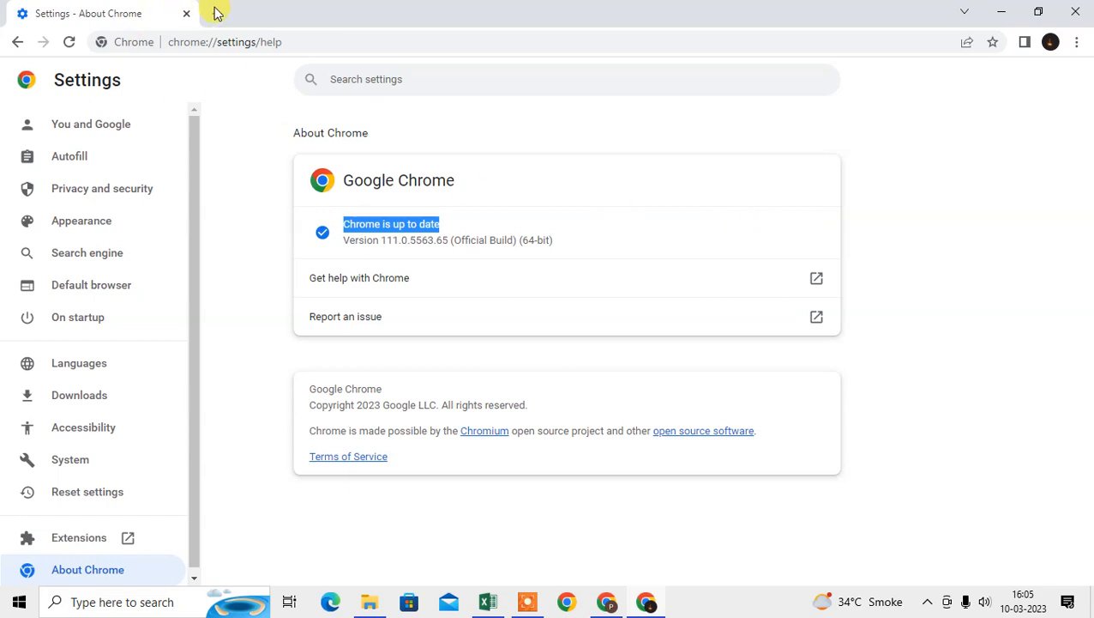
# - From a new tab go to Settings > Reset settings and choose Restore settings to their original defaults
pyautogui.click(216, 13)
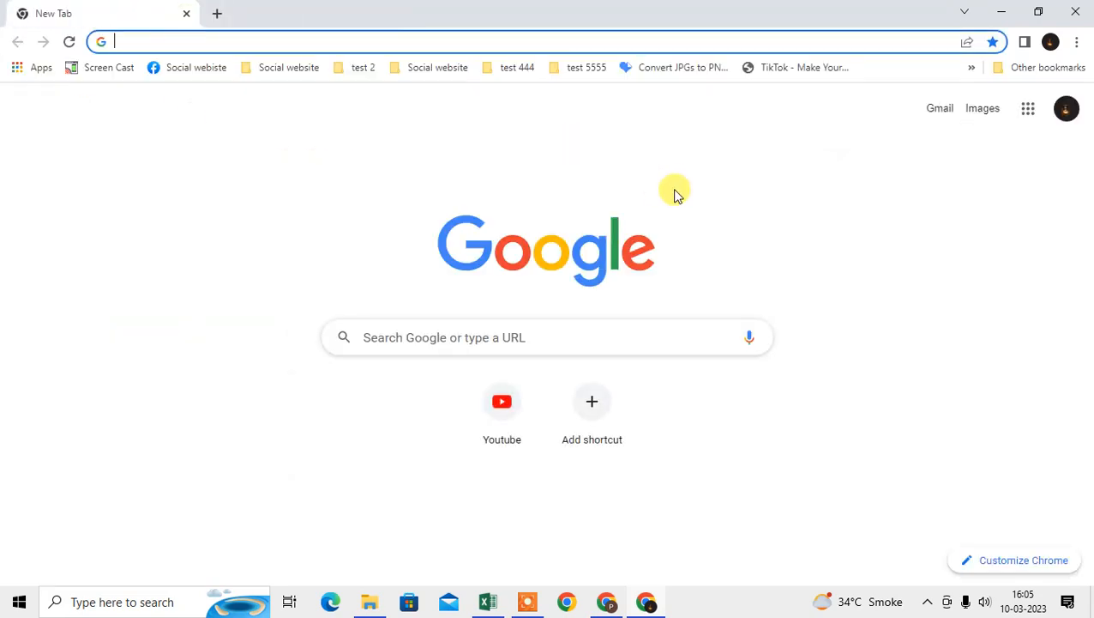
pyautogui.moveTo(1079, 41)
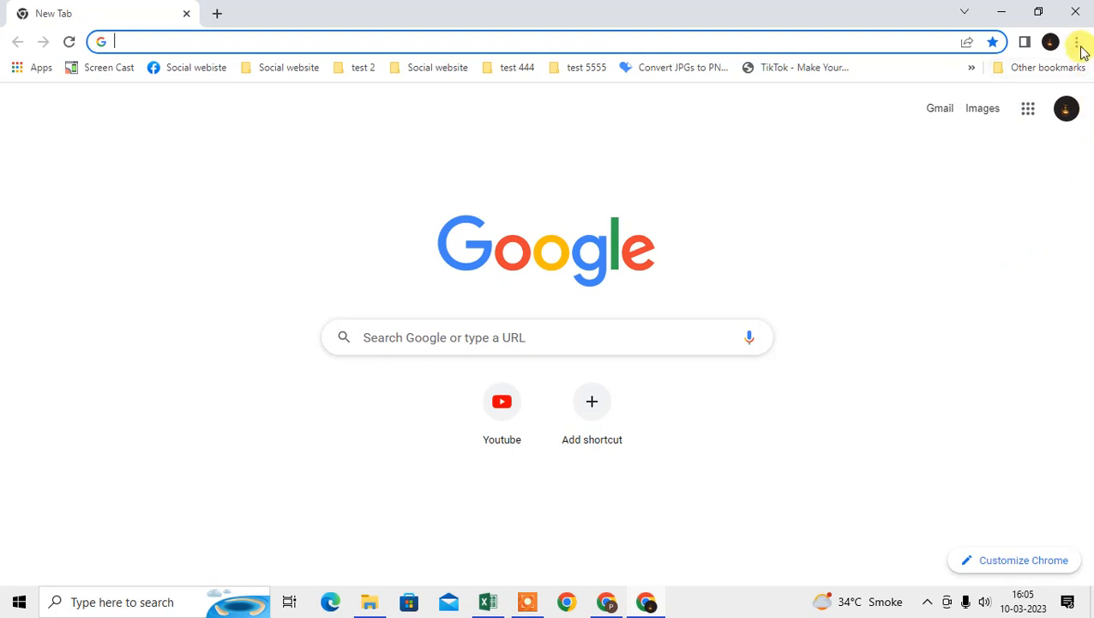
pyautogui.click(1081, 41)
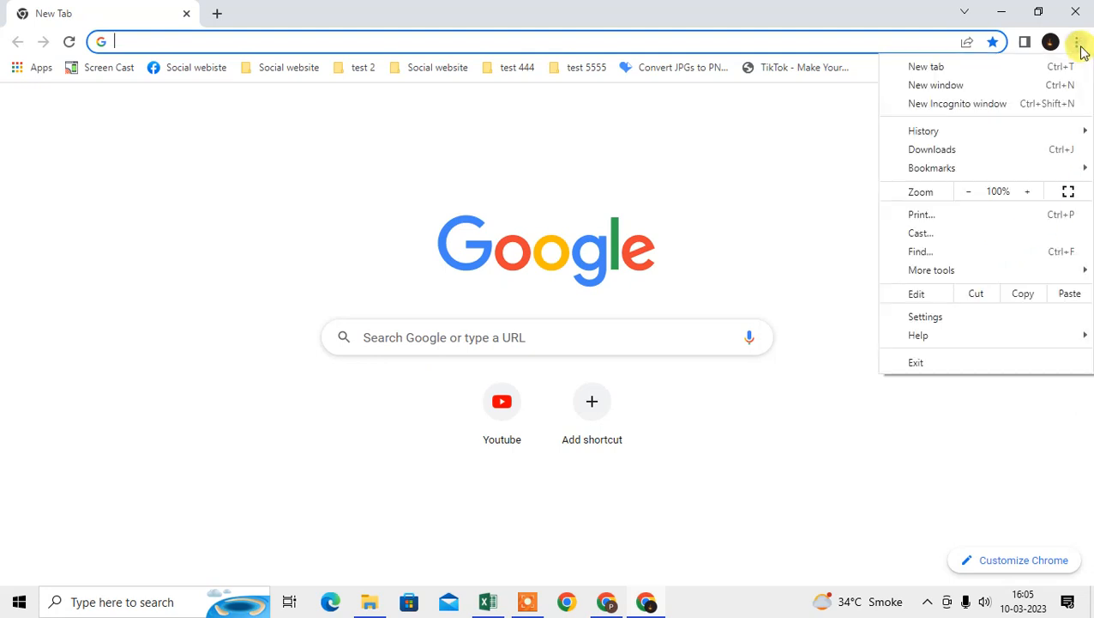
pyautogui.click(927, 316)
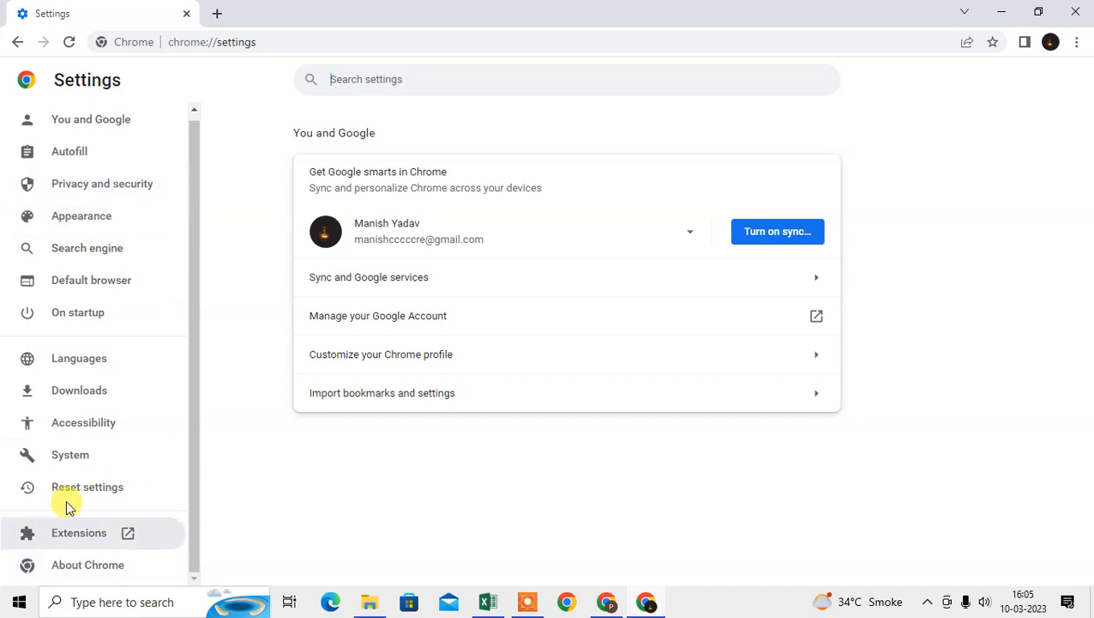
pyautogui.click(86, 487)
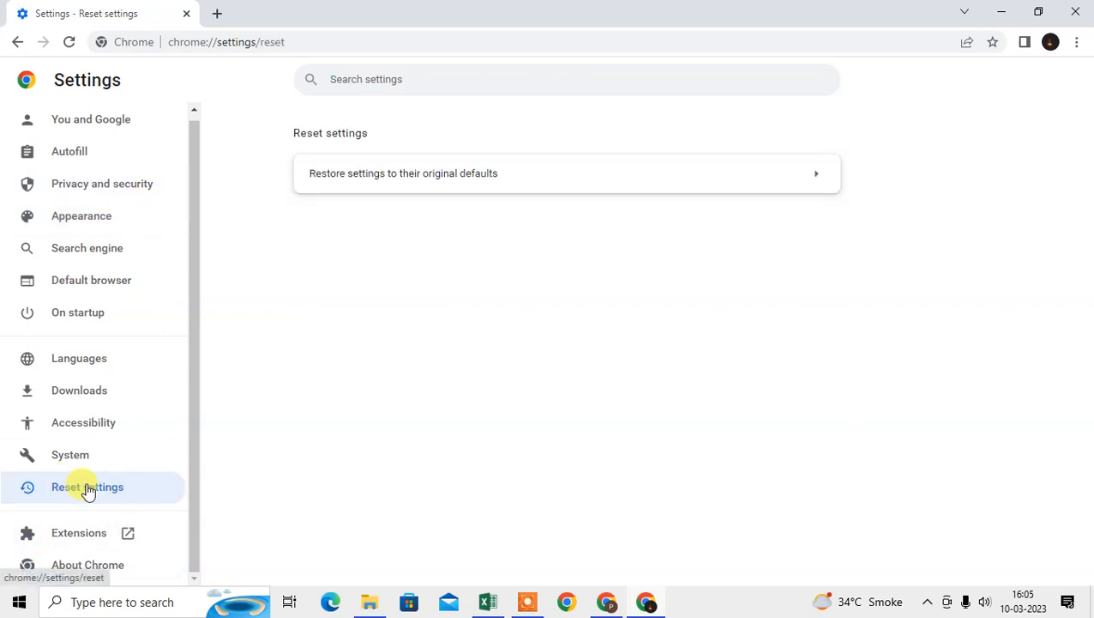
pyautogui.moveTo(538, 174)
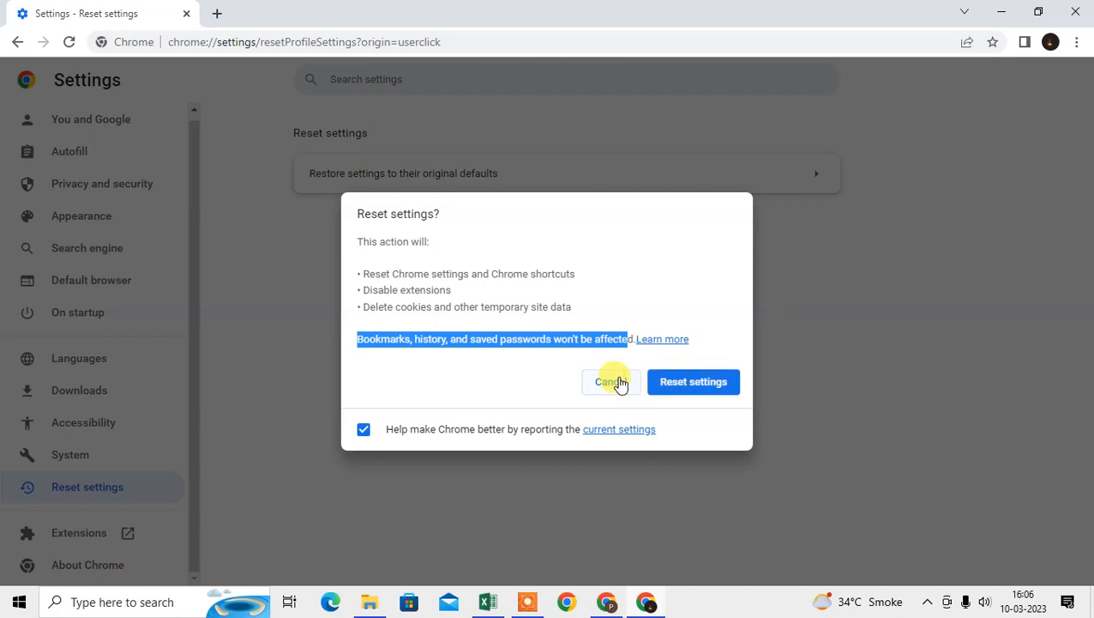
# - Cancel the Reset settings confirmation, leaving Chrome's settings unchanged
pyautogui.click(611, 381)
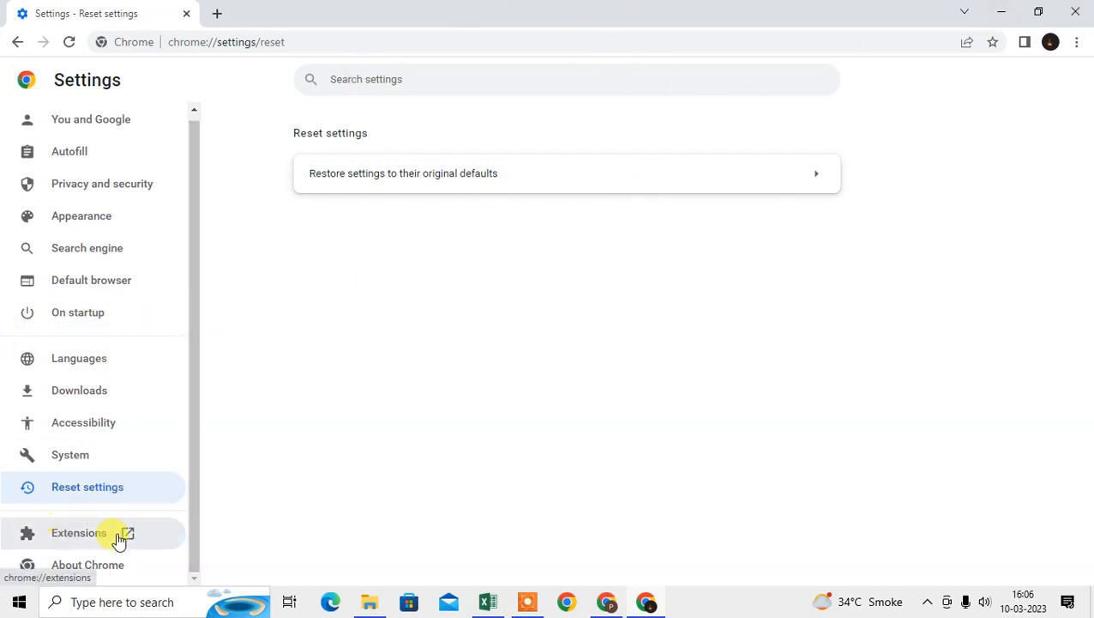
# - On chrome://extensions turn on Ad blocker Turbo and Grammarly, then return to the Reset settings page
pyautogui.click(79, 532)
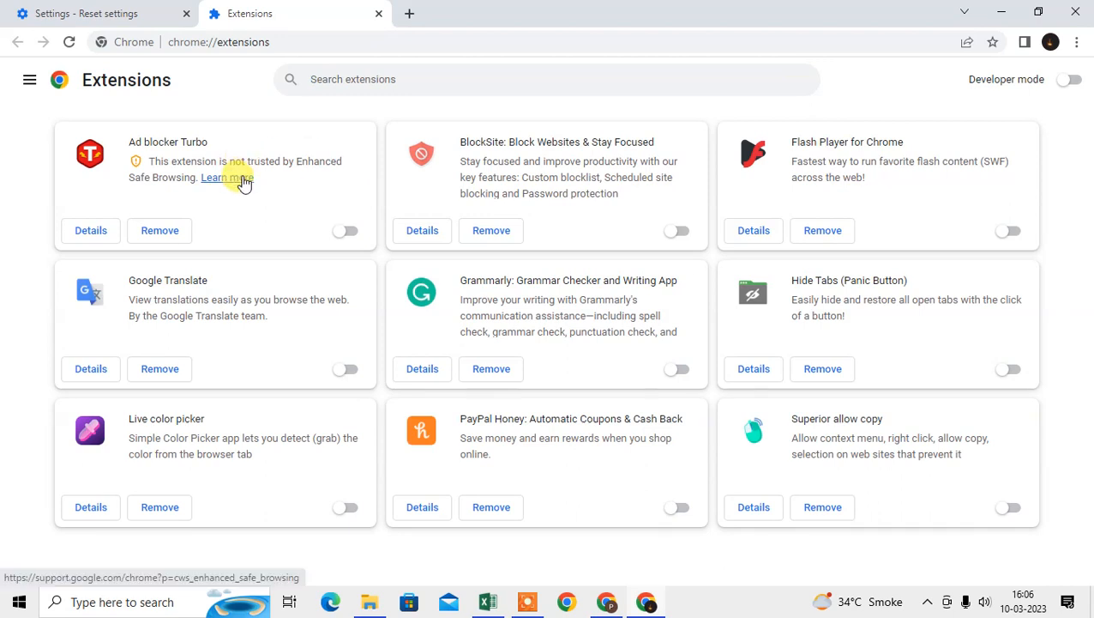
pyautogui.moveTo(587, 248)
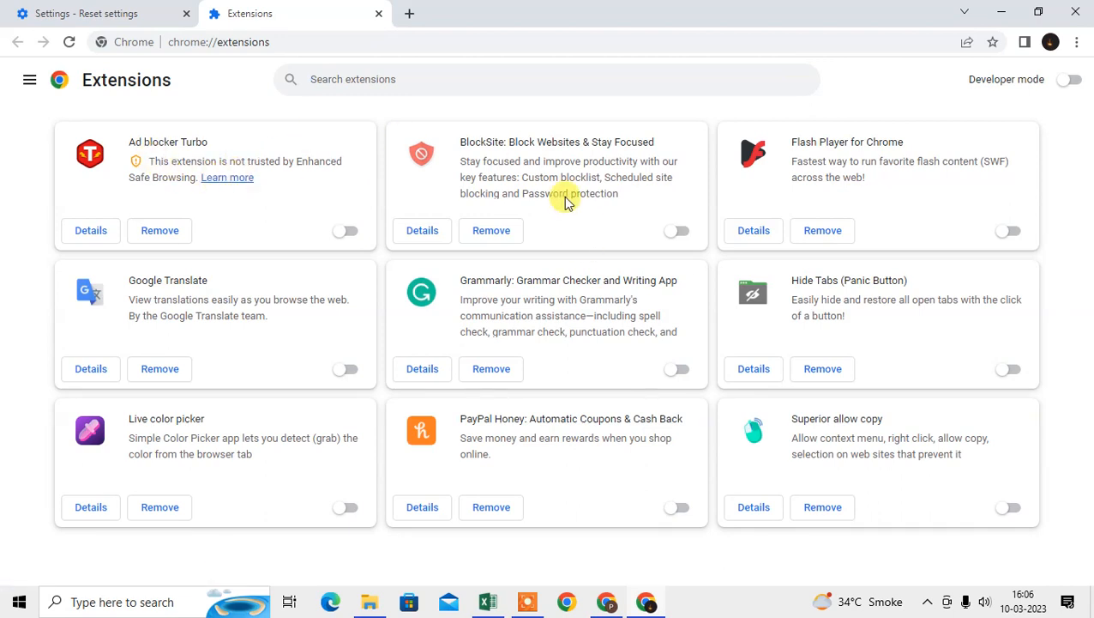
pyautogui.click(86, 13)
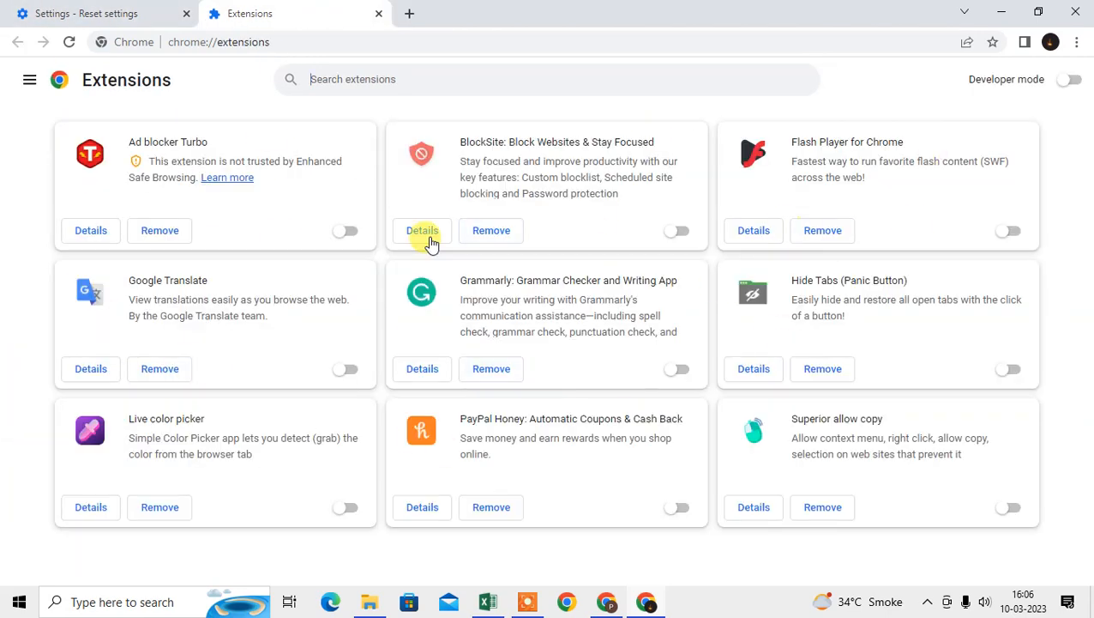
pyautogui.moveTo(858, 422)
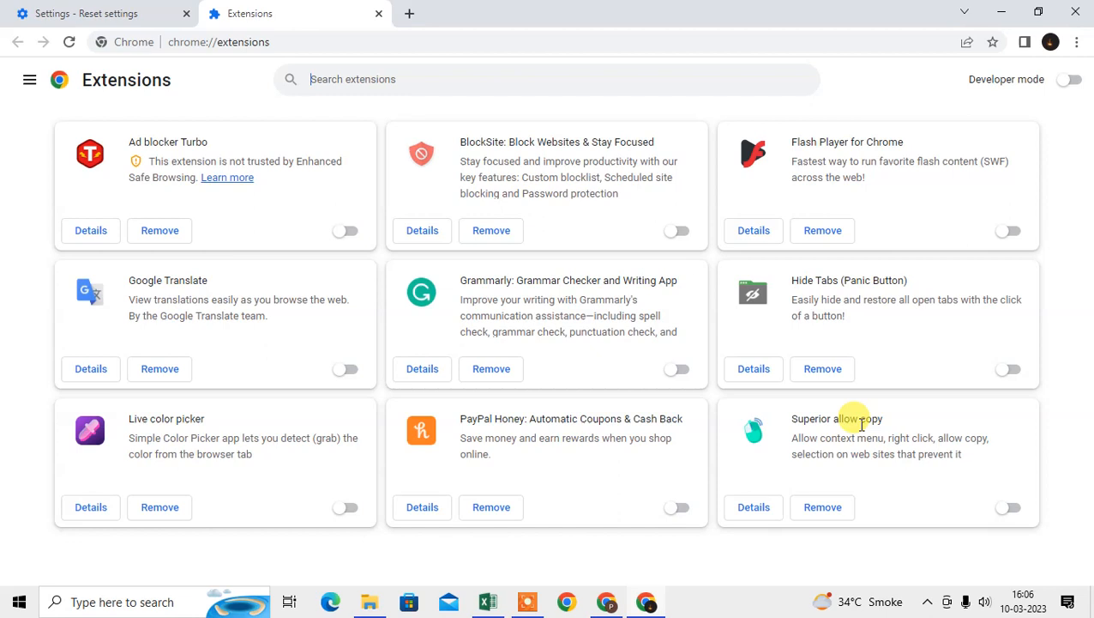
pyautogui.moveTo(927, 175)
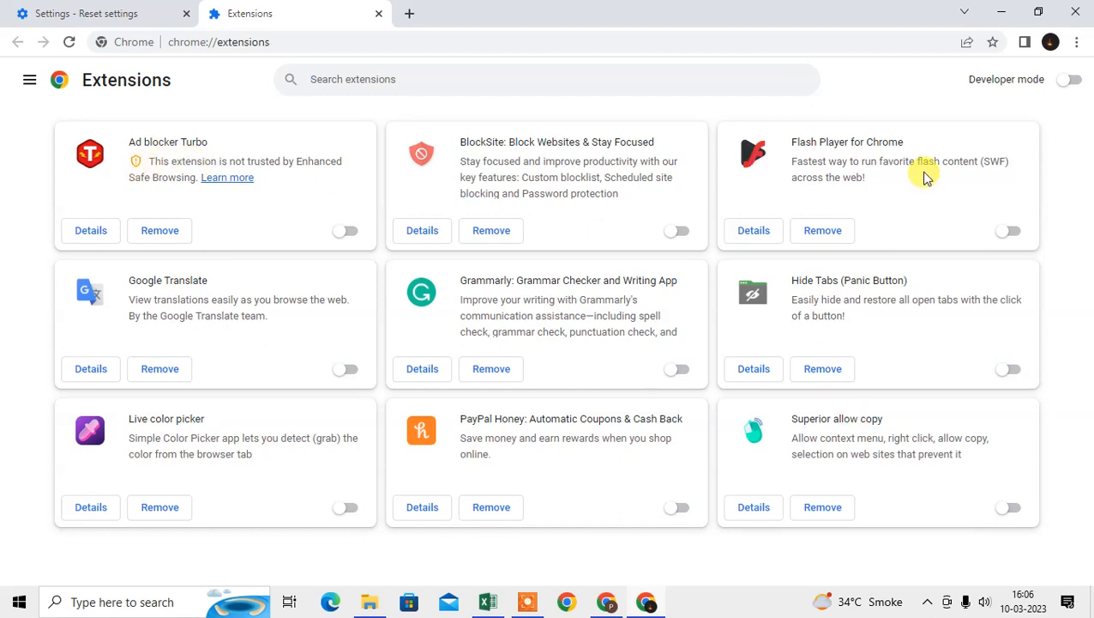
pyautogui.moveTo(437, 437)
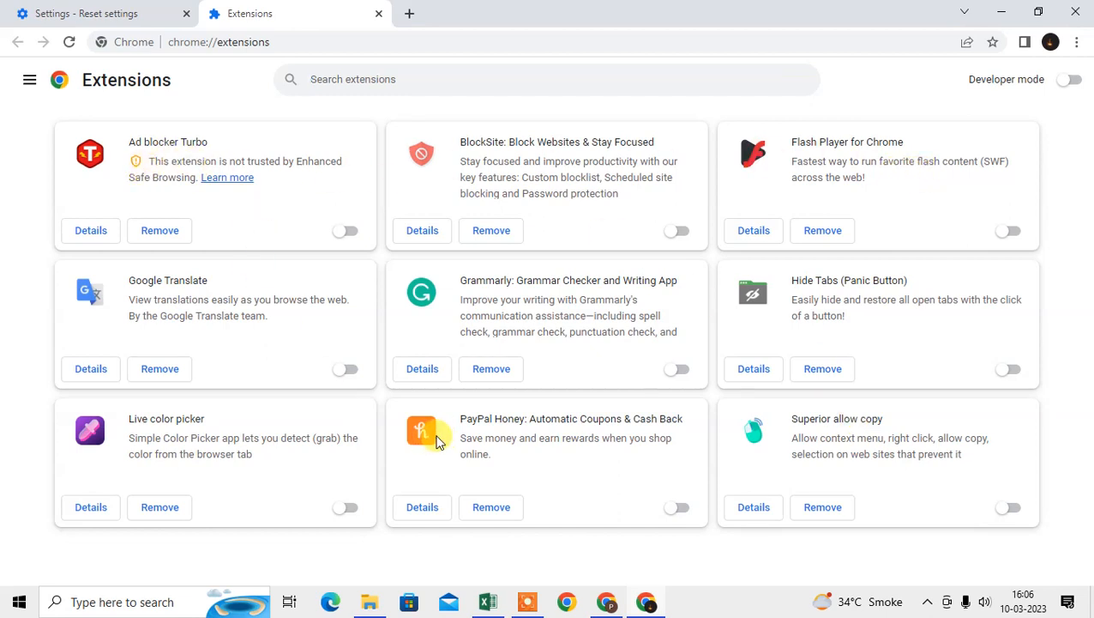
pyautogui.moveTo(4, 190)
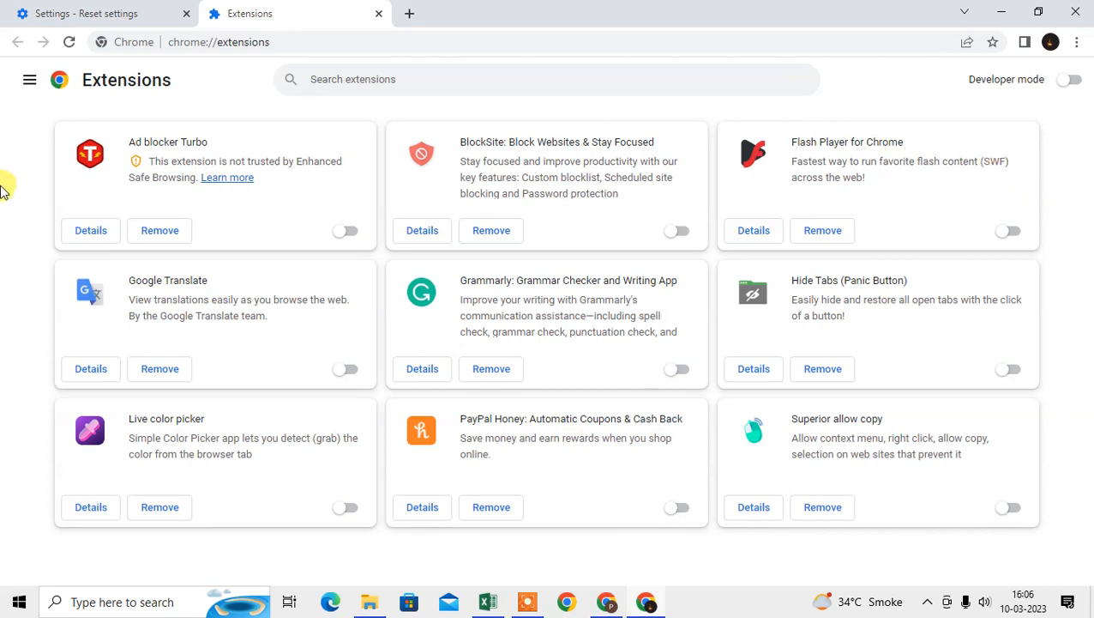
pyautogui.moveTo(295, 292)
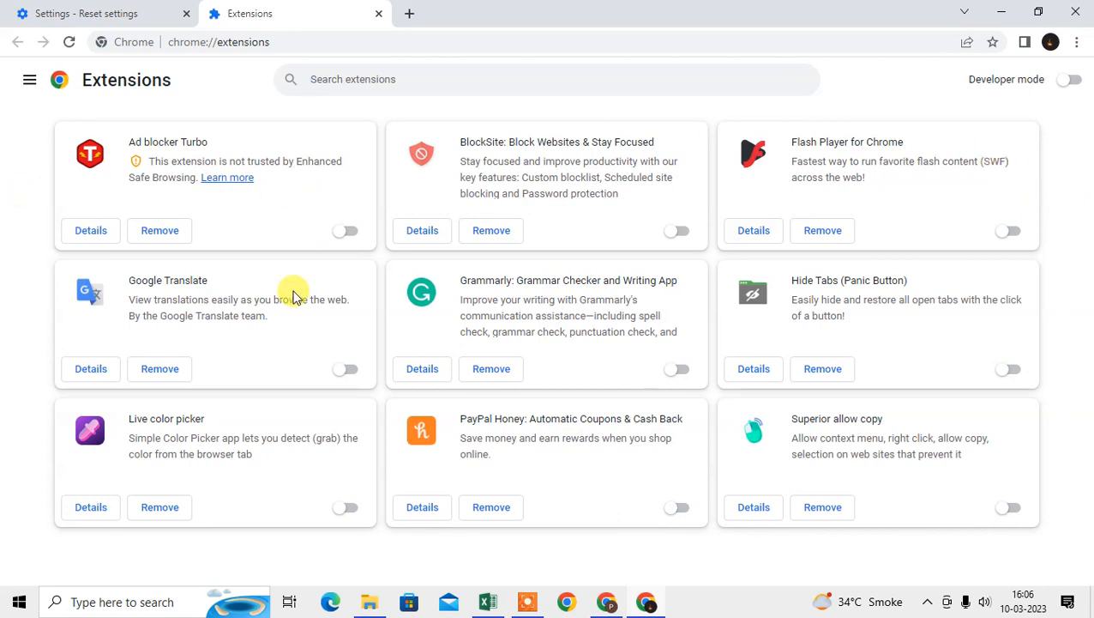
pyautogui.moveTo(841, 292)
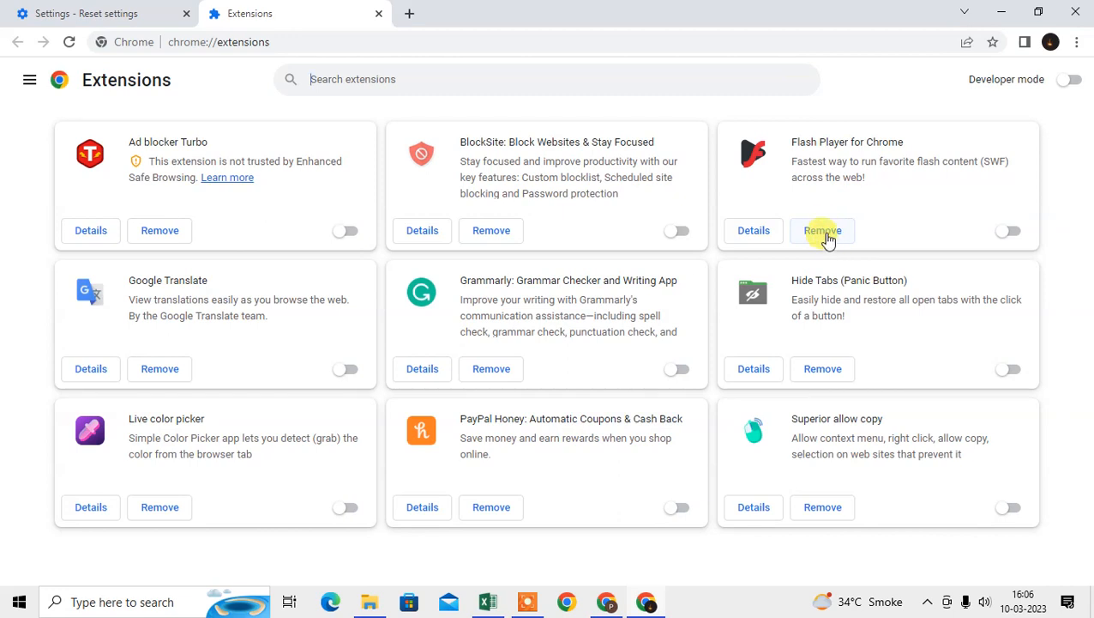
pyautogui.moveTo(864, 238)
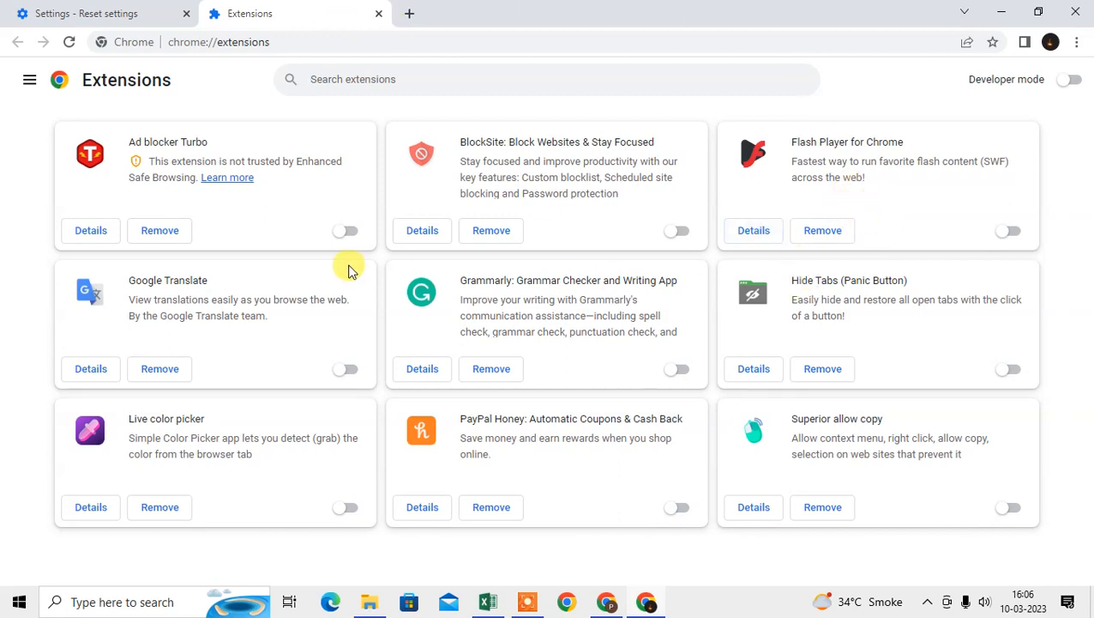
pyautogui.click(346, 230)
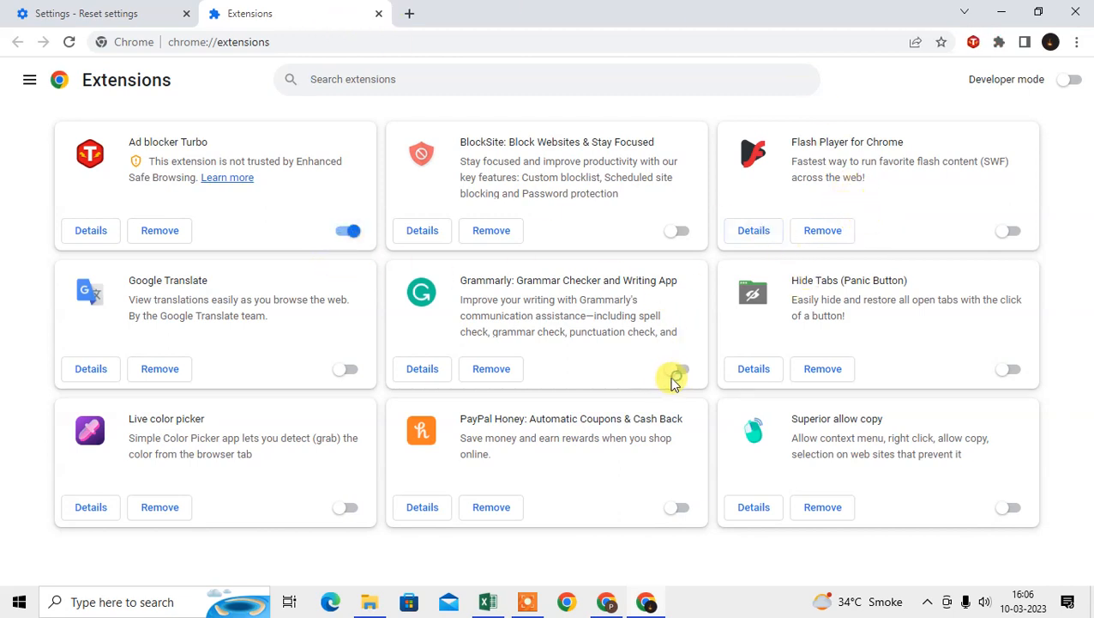
pyautogui.click(678, 369)
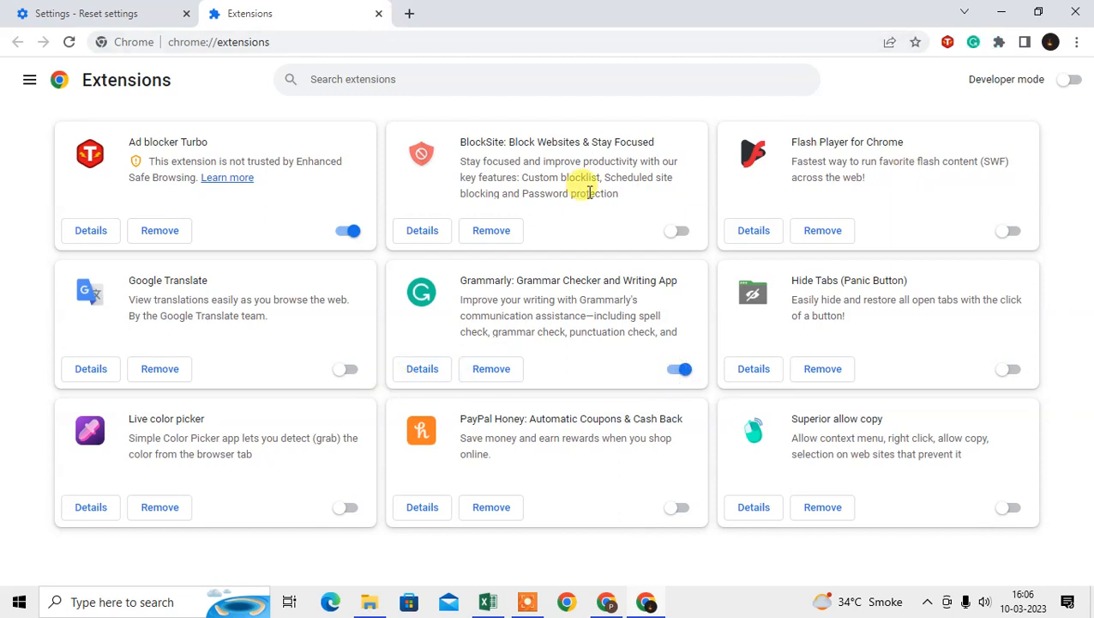
pyautogui.click(86, 14)
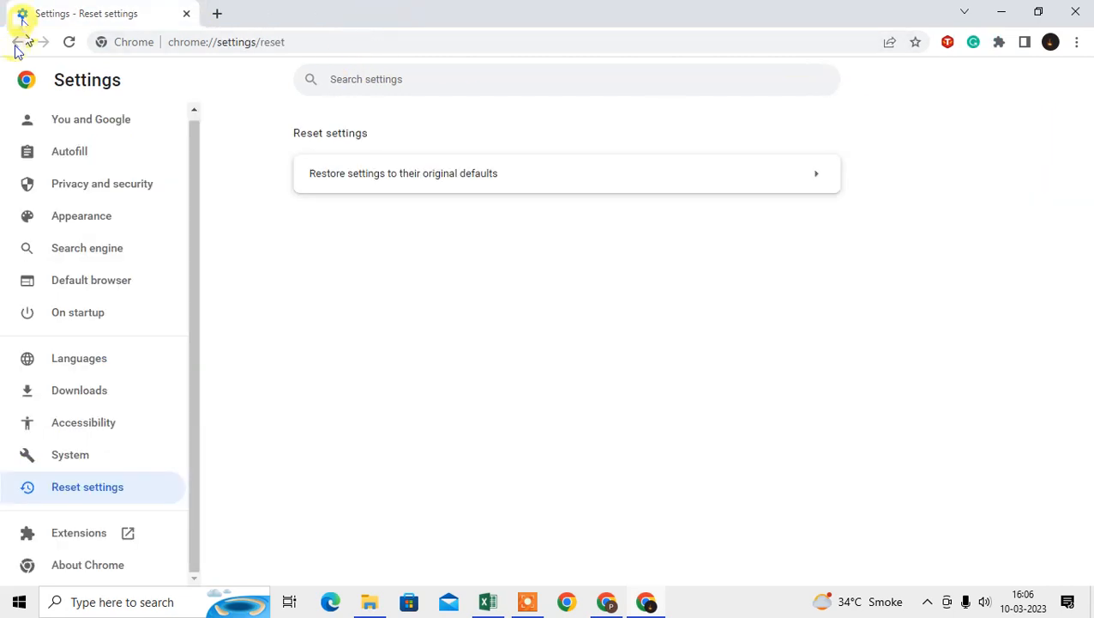
pyautogui.moveTo(216, 14)
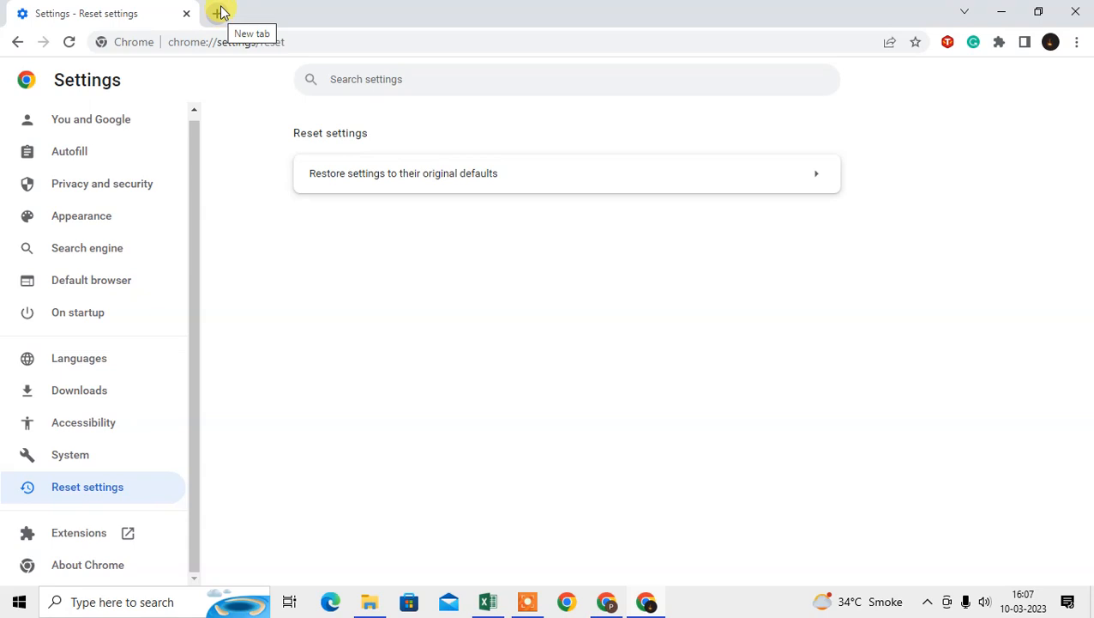
# - Show the full History page in a new tab from the three-dot menu
pyautogui.click(220, 14)
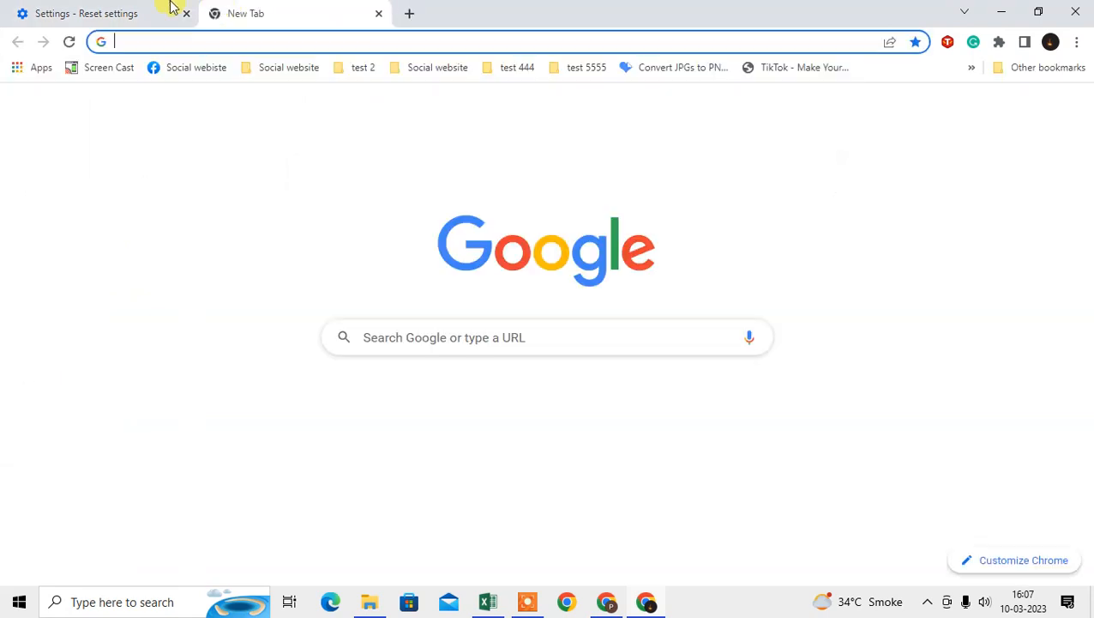
pyautogui.click(1077, 42)
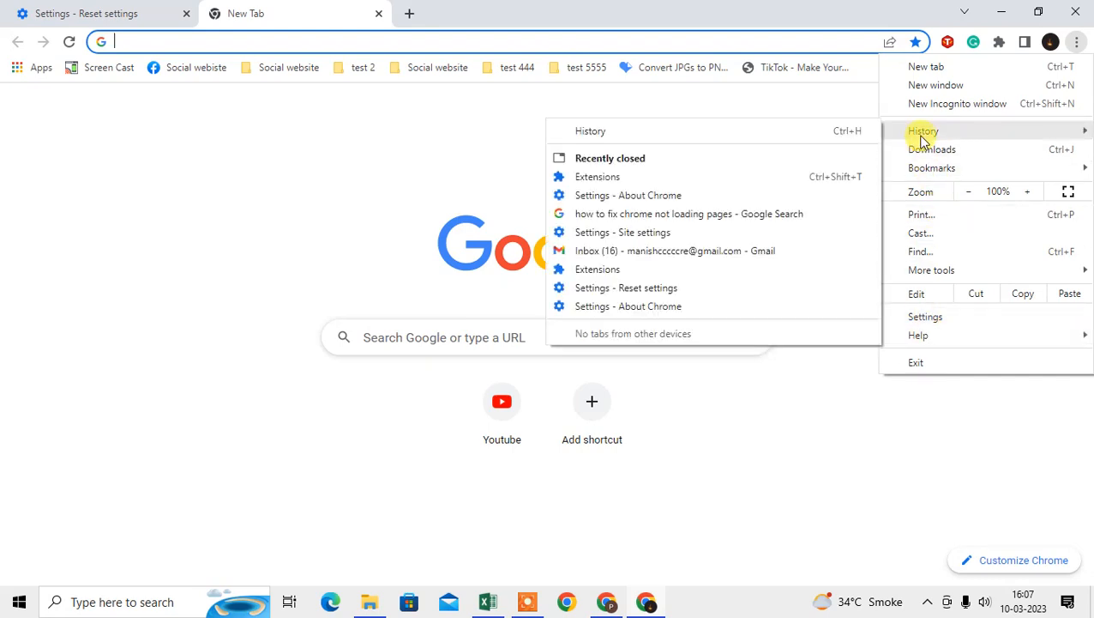
pyautogui.click(923, 130)
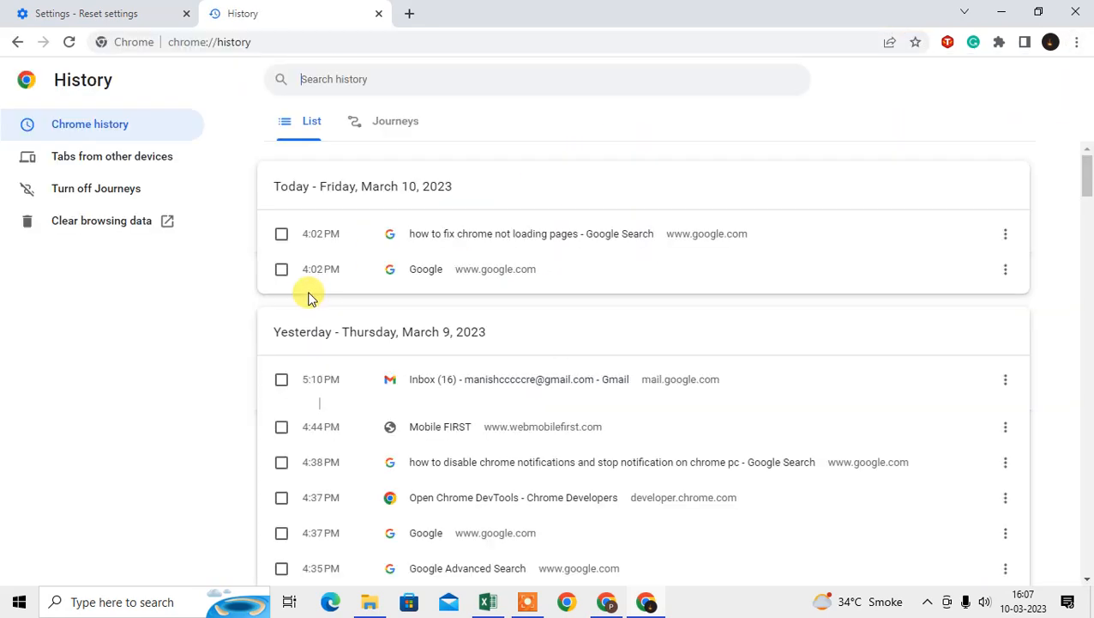
pyautogui.moveTo(95, 220)
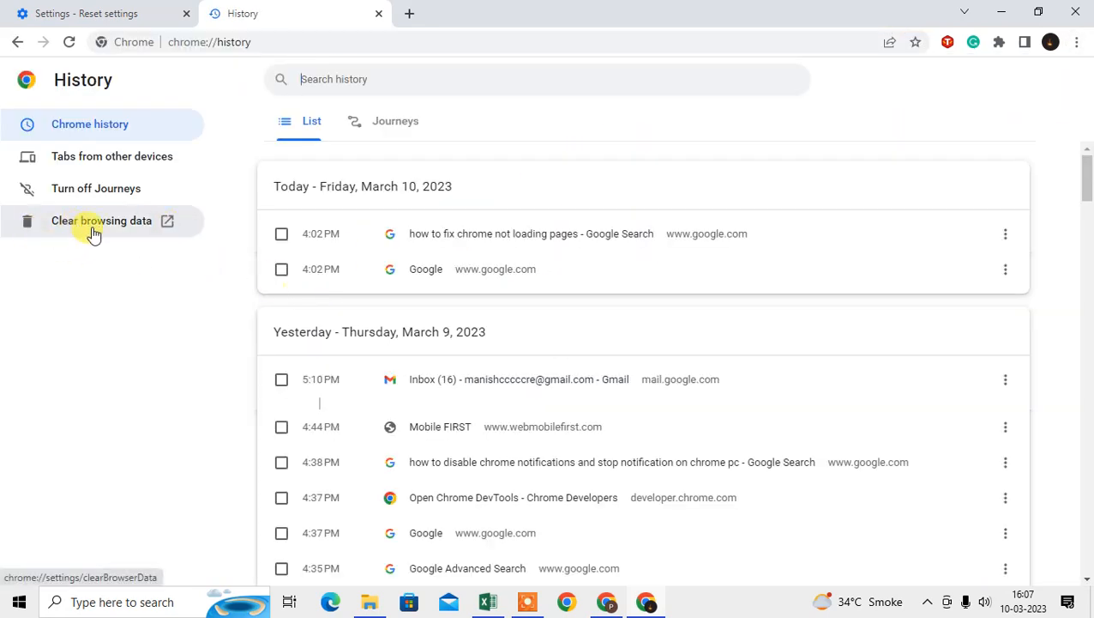
# - In Clear browsing data, Basic, All time, keep only Cookies and other site data ticked, then Cancel
pyautogui.click(101, 220)
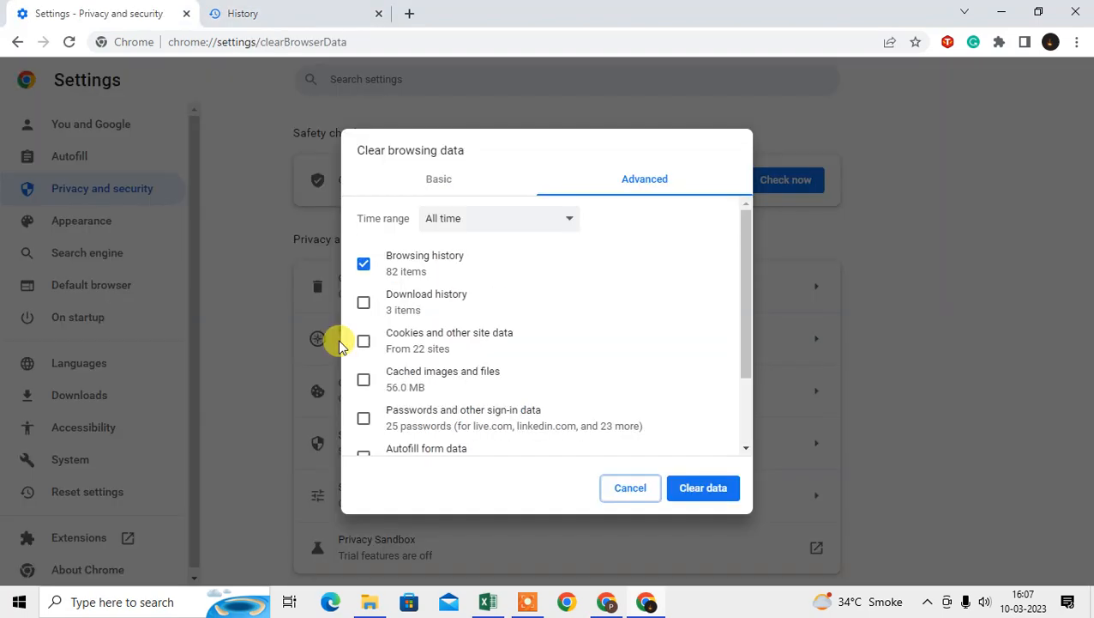
pyautogui.click(439, 178)
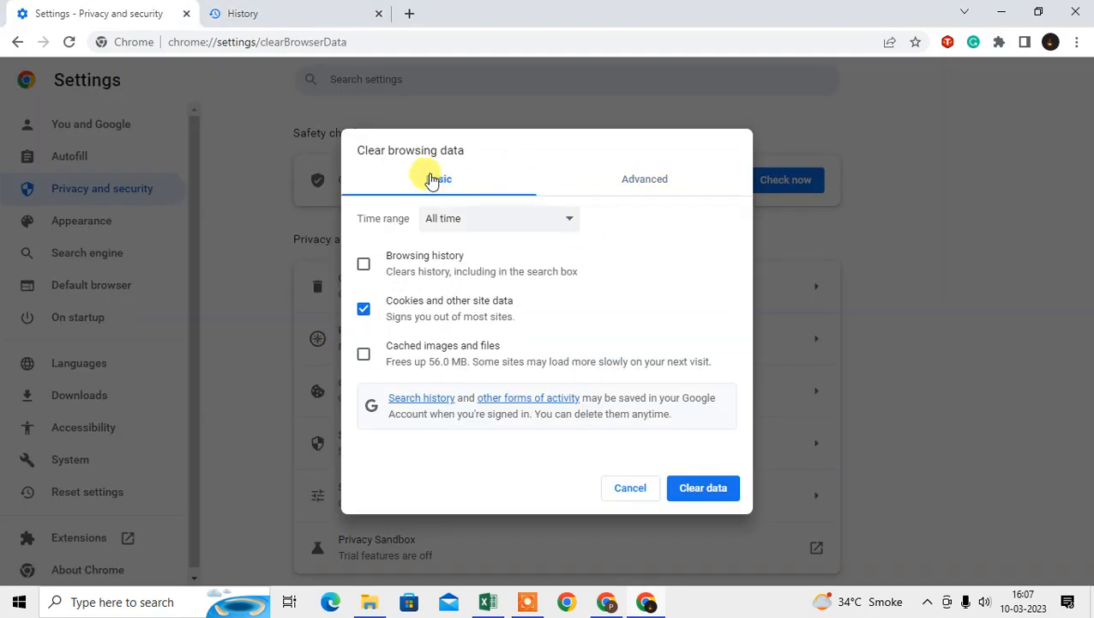
pyautogui.click(497, 218)
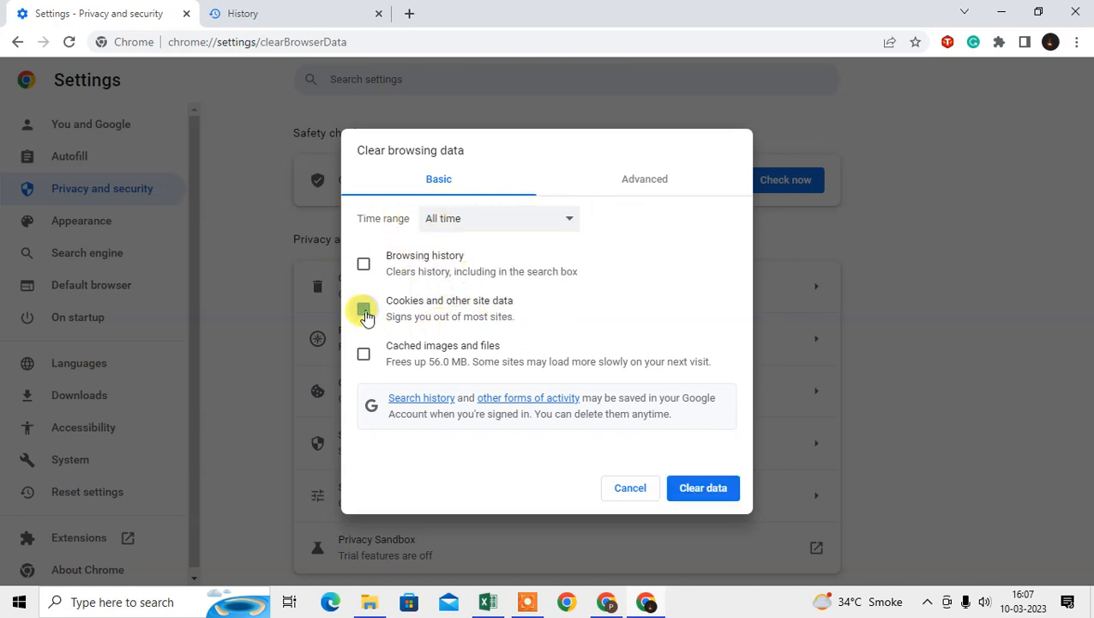
pyautogui.click(364, 308)
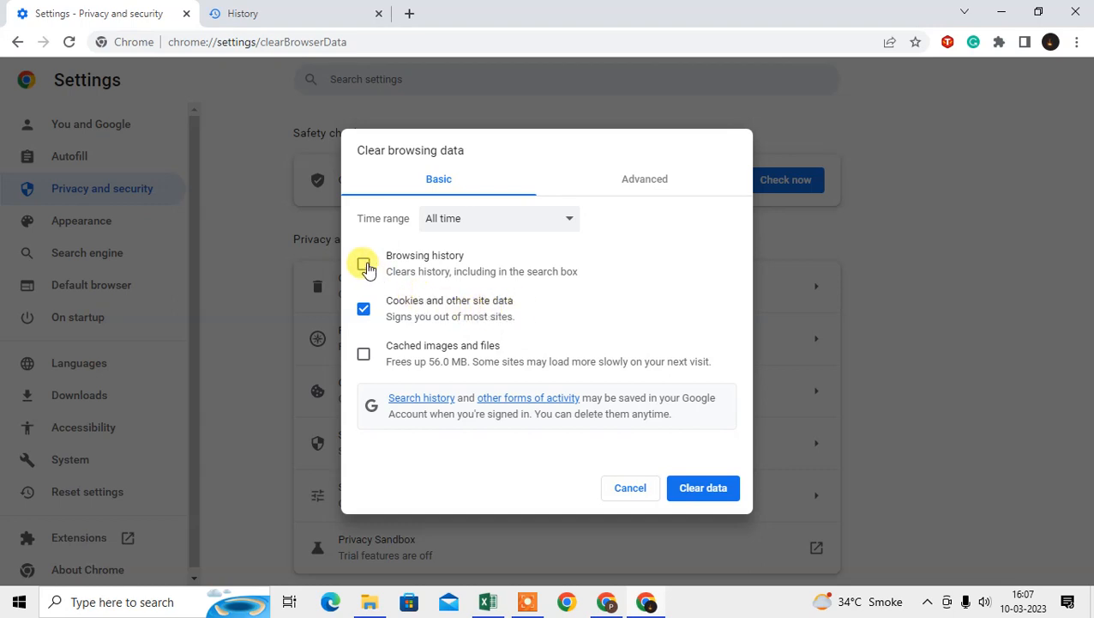
pyautogui.click(364, 264)
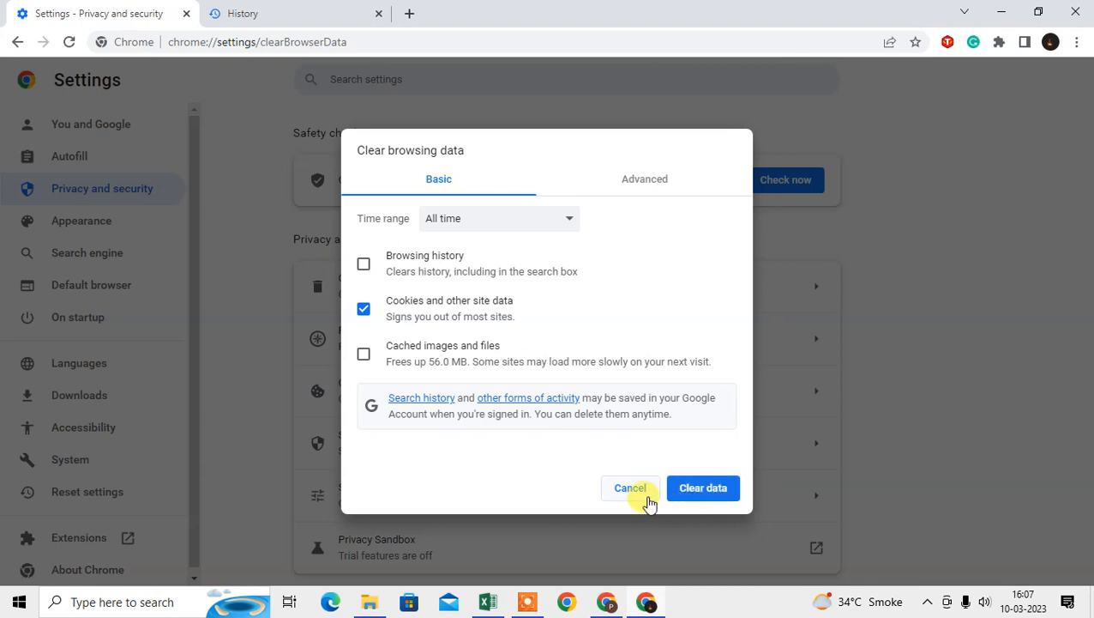
pyautogui.click(631, 487)
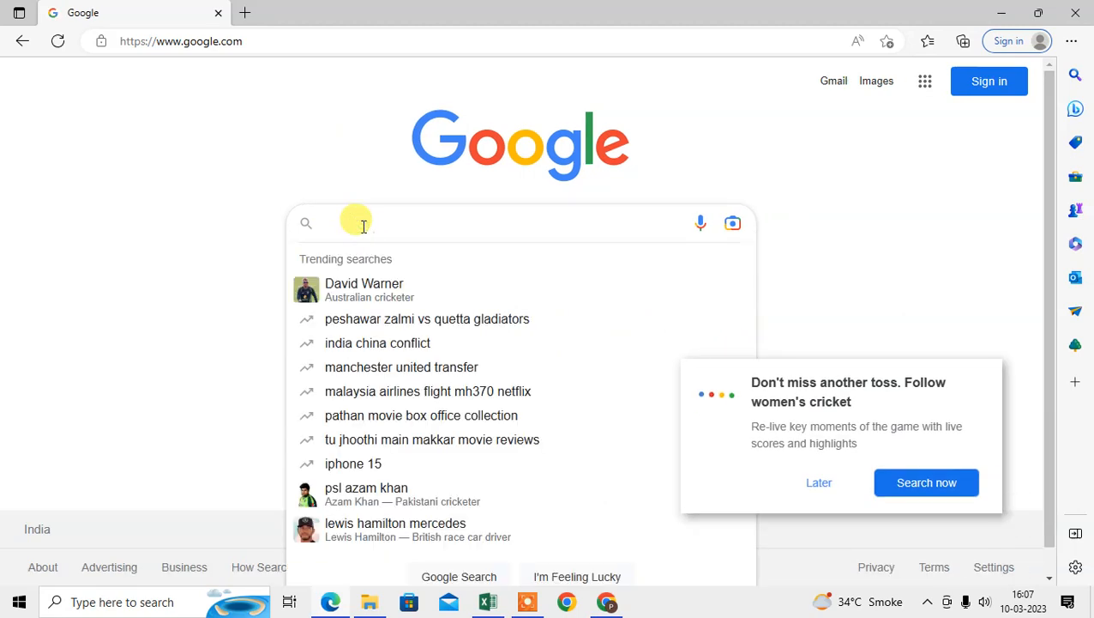
# - Search Google for 'download chrome' and follow the Google Chrome Web Browser result
pyautogui.write('download chrome')
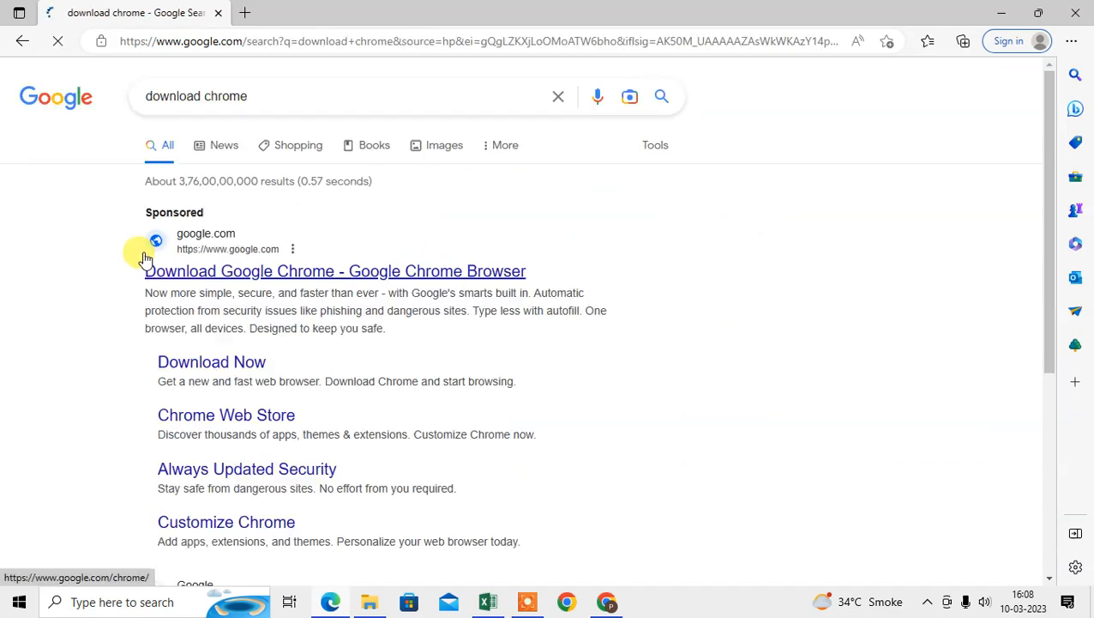
pyautogui.scroll(-3)
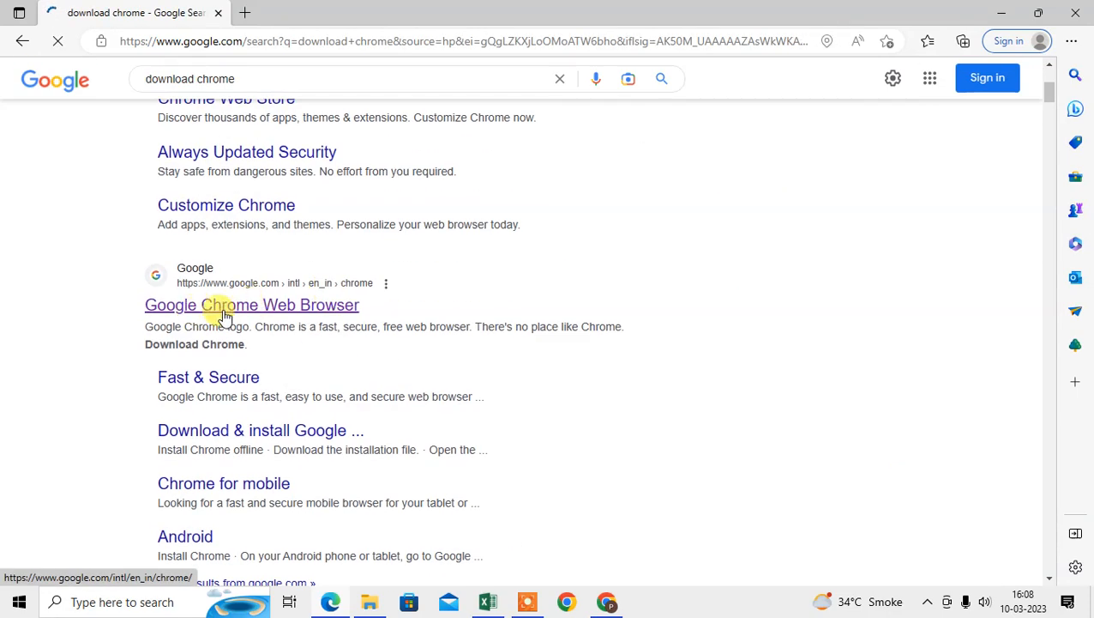
pyautogui.click(250, 305)
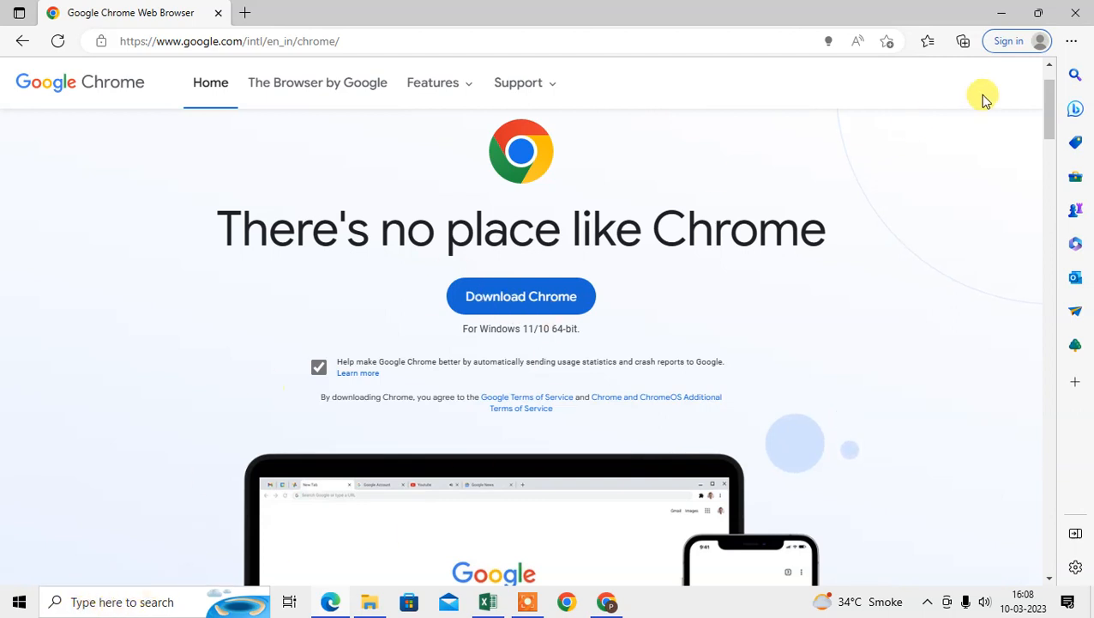
# - From Edge's Downloads list, show the downloaded Chrome installer in its folder
pyautogui.click(1070, 41)
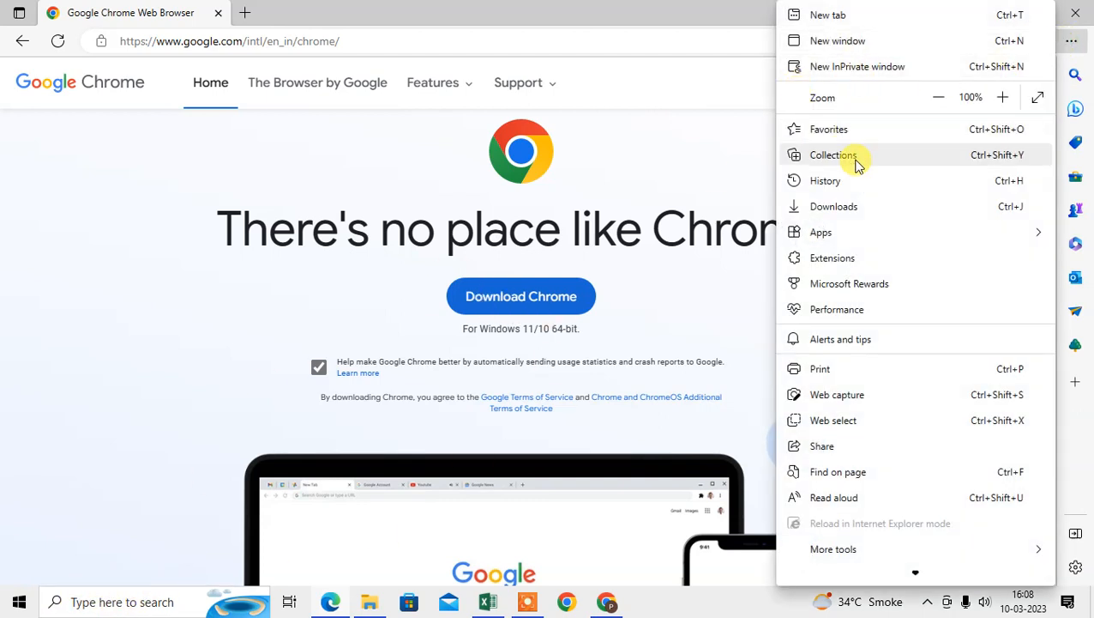
pyautogui.click(833, 154)
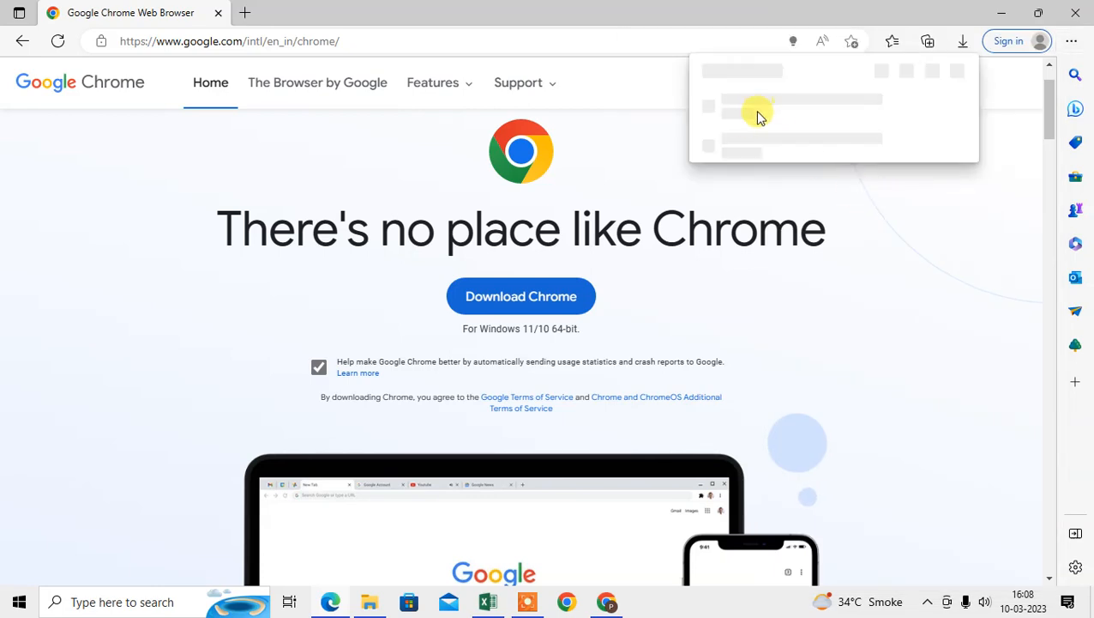
pyautogui.click(962, 41)
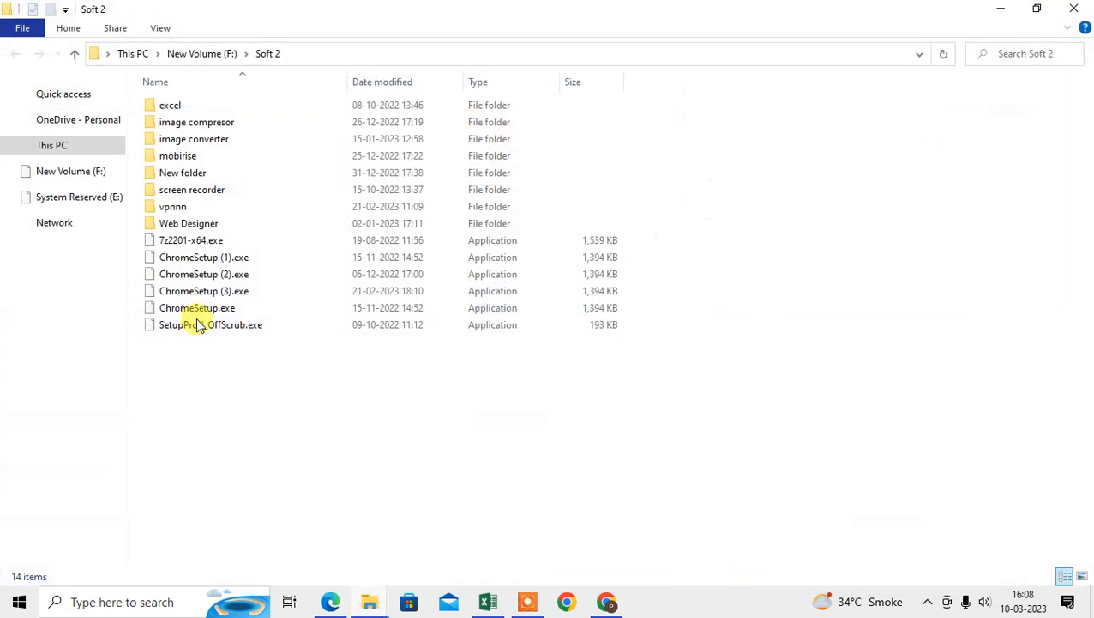
# - Select ChromeSetup.exe in the Soft 2 folder, then close File Explorer
pyautogui.click(204, 292)
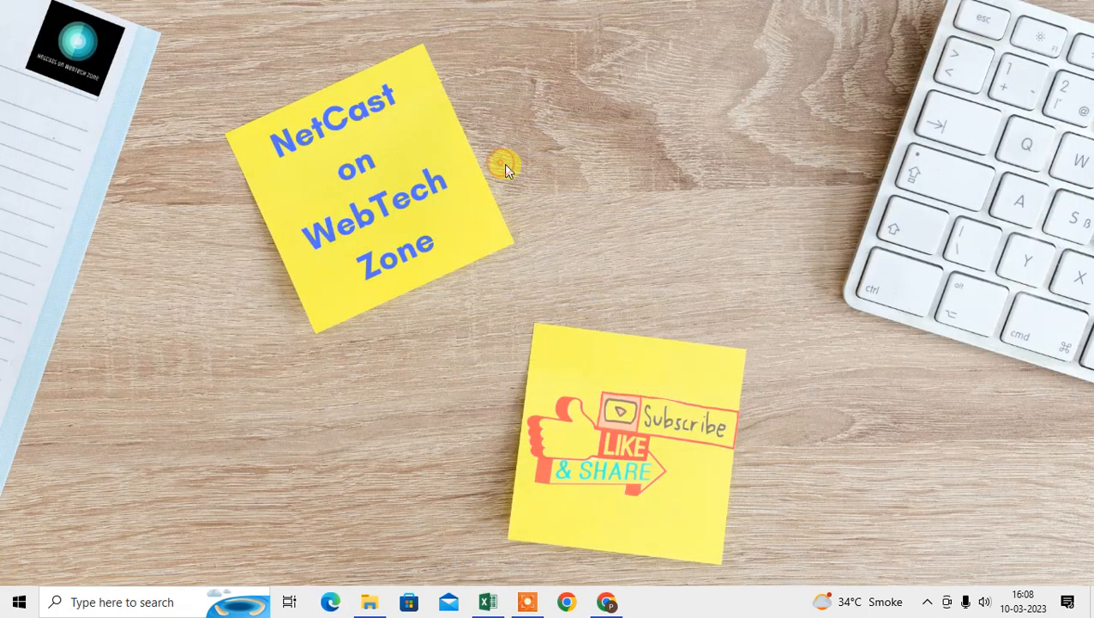
pyautogui.rightClick(506, 168)
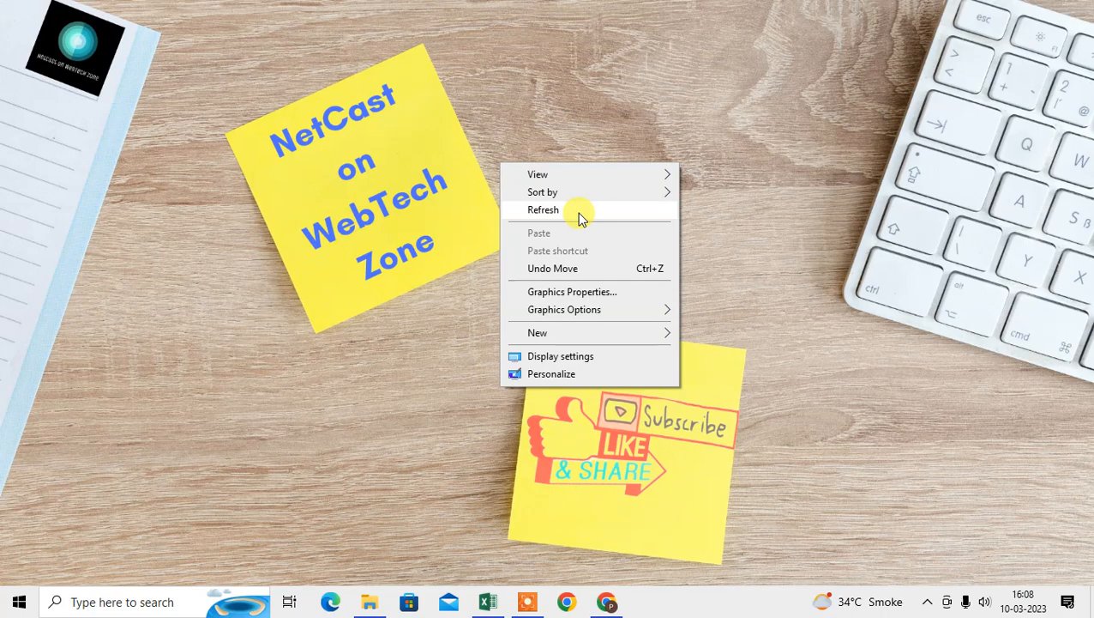
pyautogui.click(542, 209)
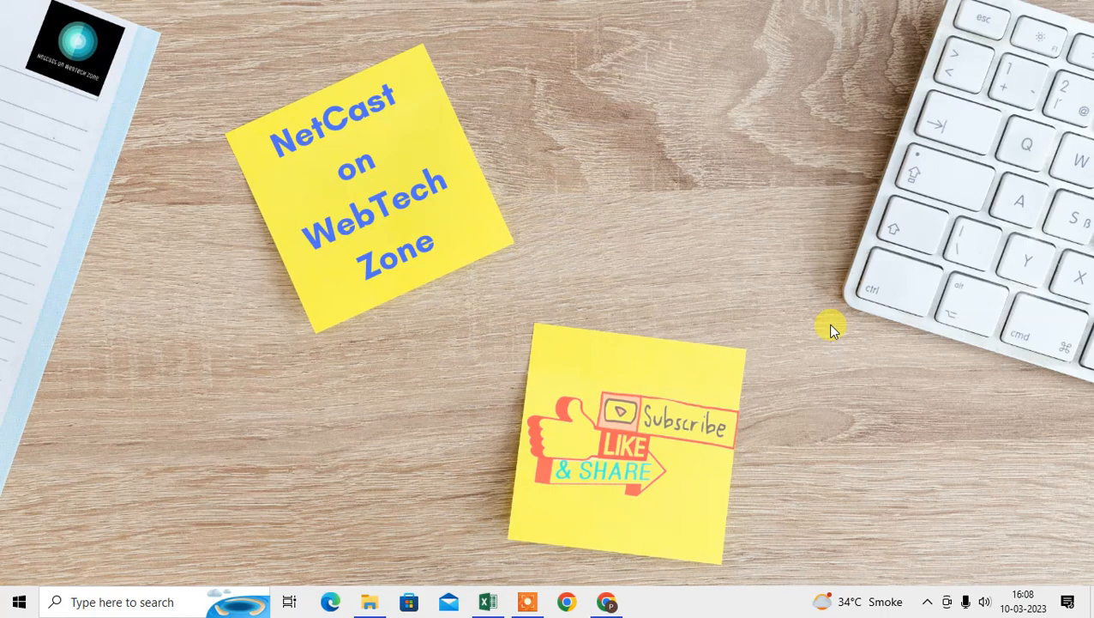
pyautogui.moveTo(676, 443)
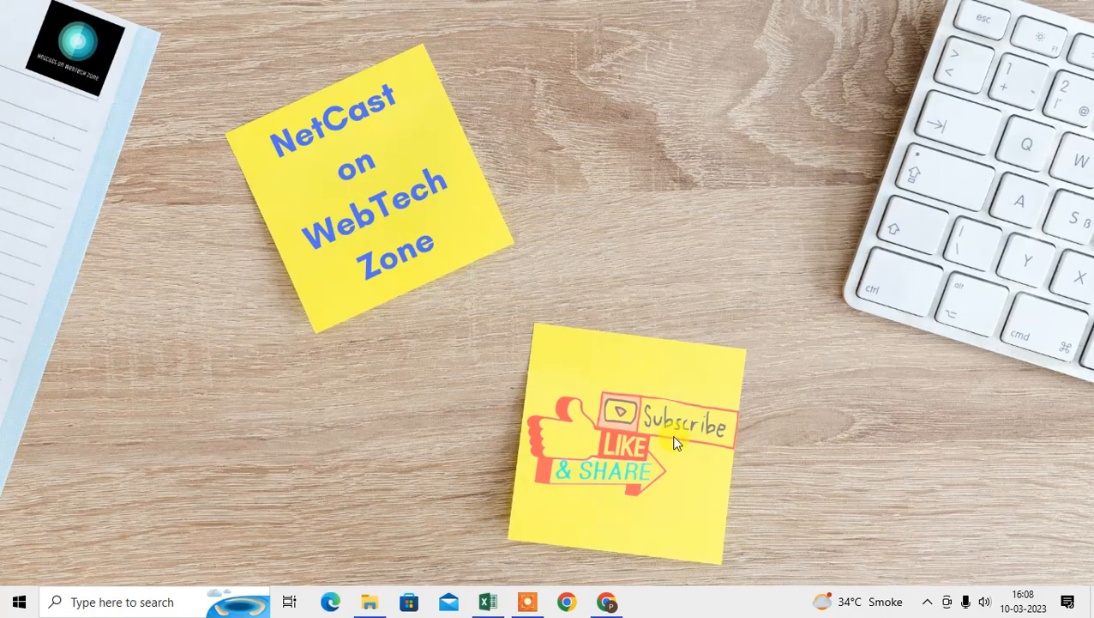